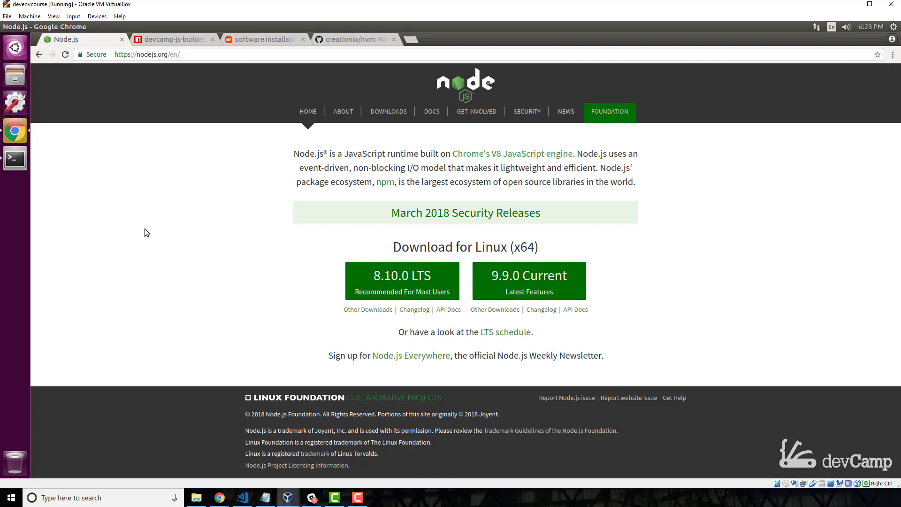
{"action": "mouse_move", "coordinate": [316, 201]}
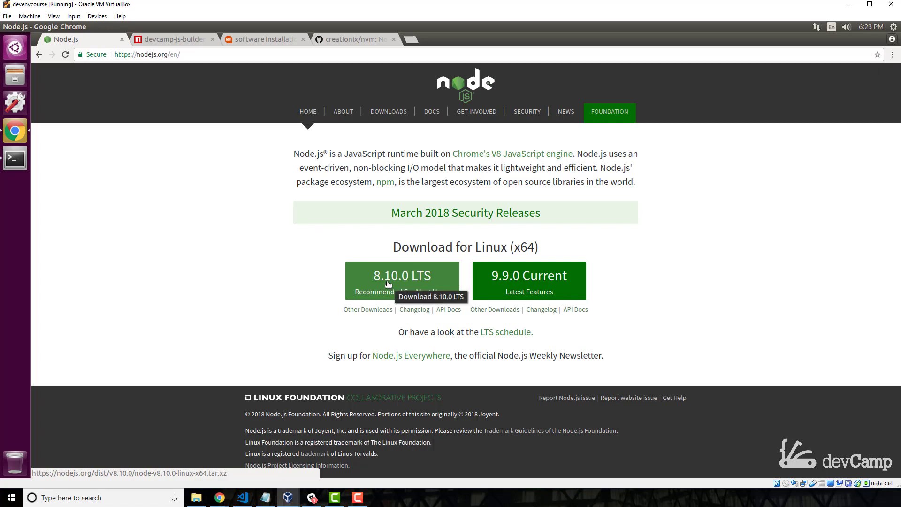
{"action": "mouse_move", "coordinate": [359, 238]}
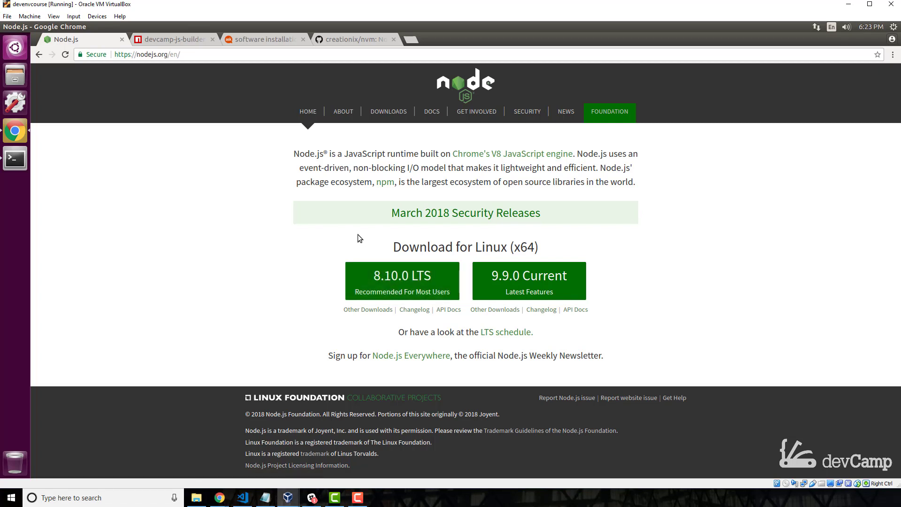
{"action": "mouse_move", "coordinate": [342, 234]}
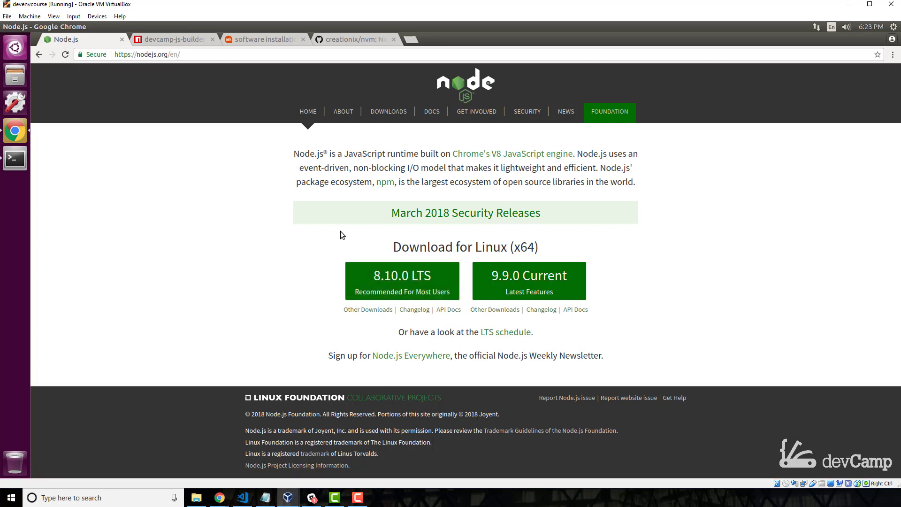
{"action": "mouse_move", "coordinate": [268, 89]}
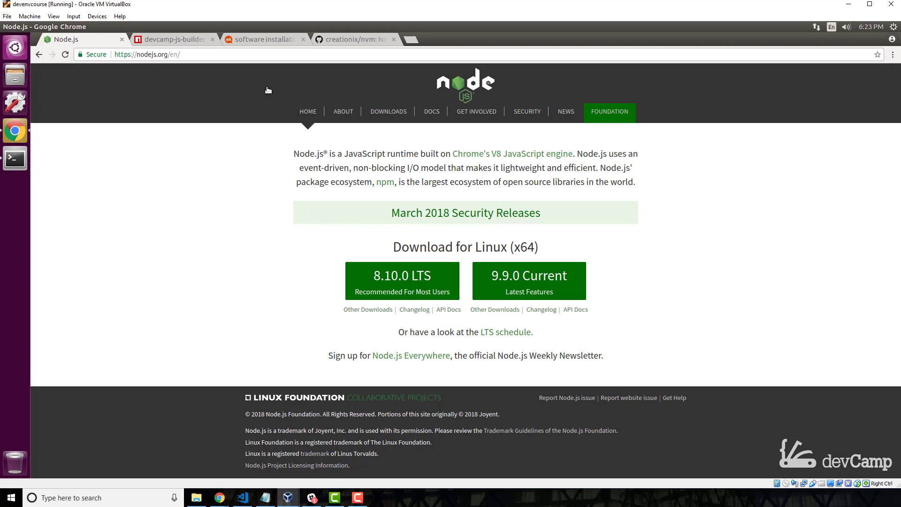
Switch to the Ask Ubuntu NodeJS/npm question and scroll to the accepted 'Fresh installation' answer.
{"action": "left_click", "coordinate": [263, 39]}
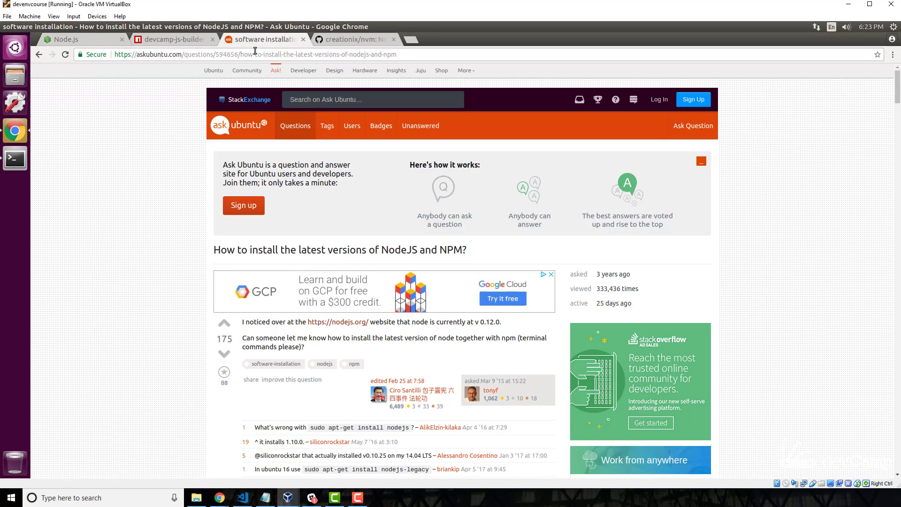
{"action": "mouse_move", "coordinate": [135, 174]}
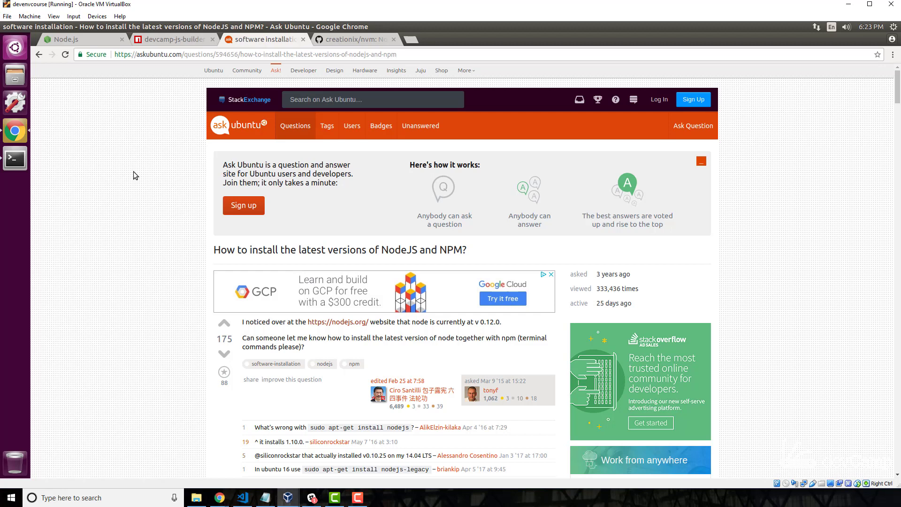
{"action": "mouse_move", "coordinate": [359, 255]}
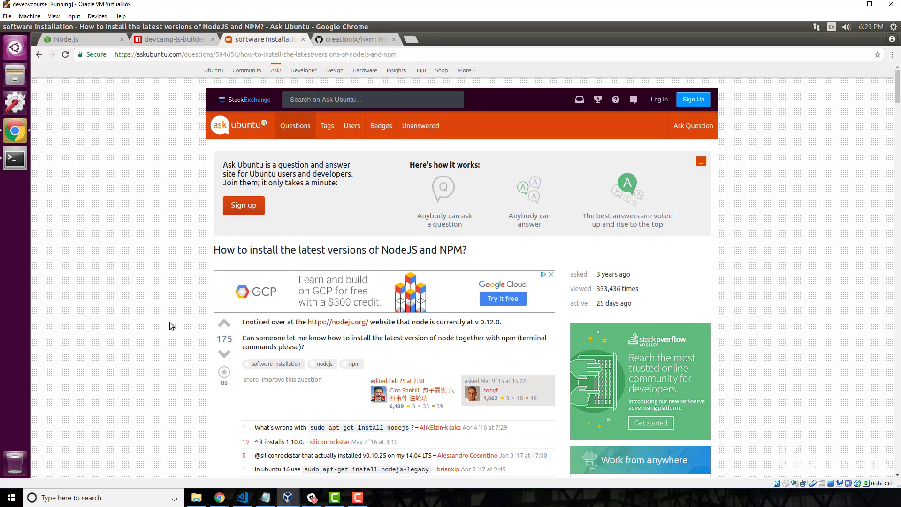
{"action": "scroll", "scroll_direction": "down", "scroll_amount": 3}
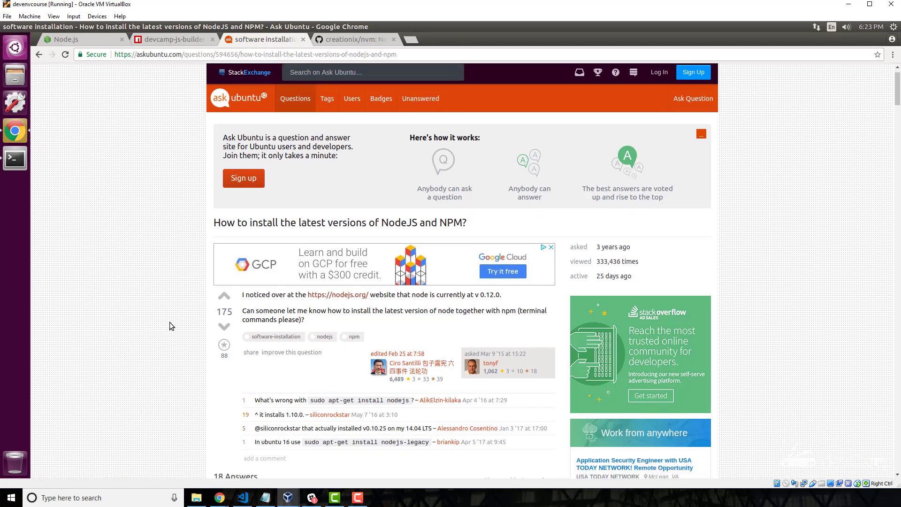
{"action": "scroll", "scroll_direction": "down", "scroll_amount": 3}
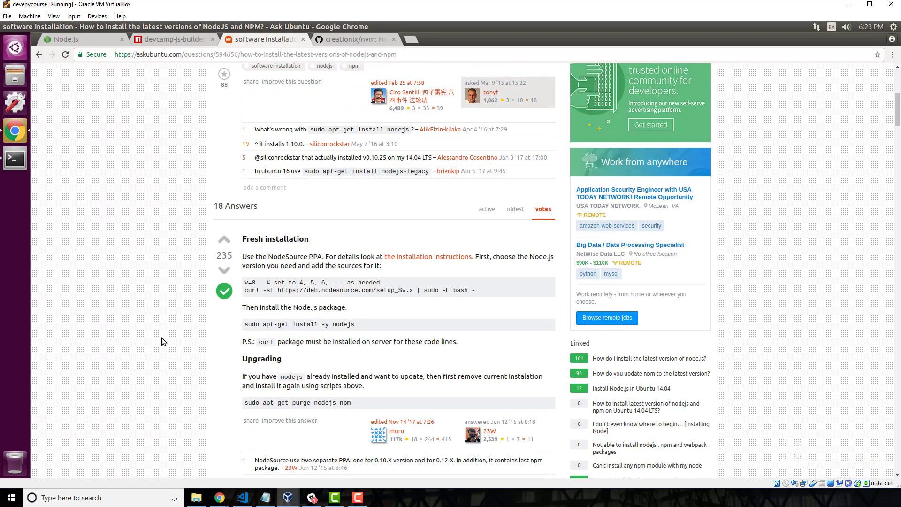
{"action": "scroll", "scroll_direction": "down", "scroll_amount": 3}
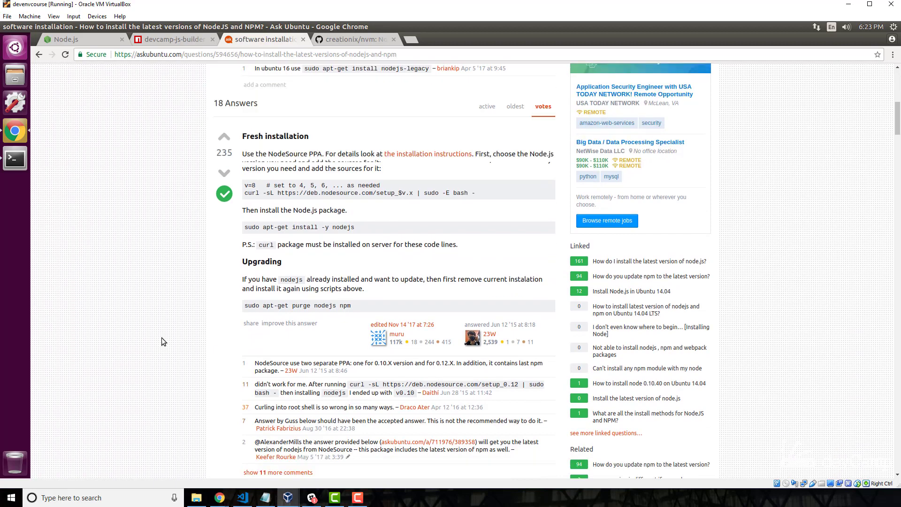
{"action": "scroll", "scroll_direction": "down", "scroll_amount": 3}
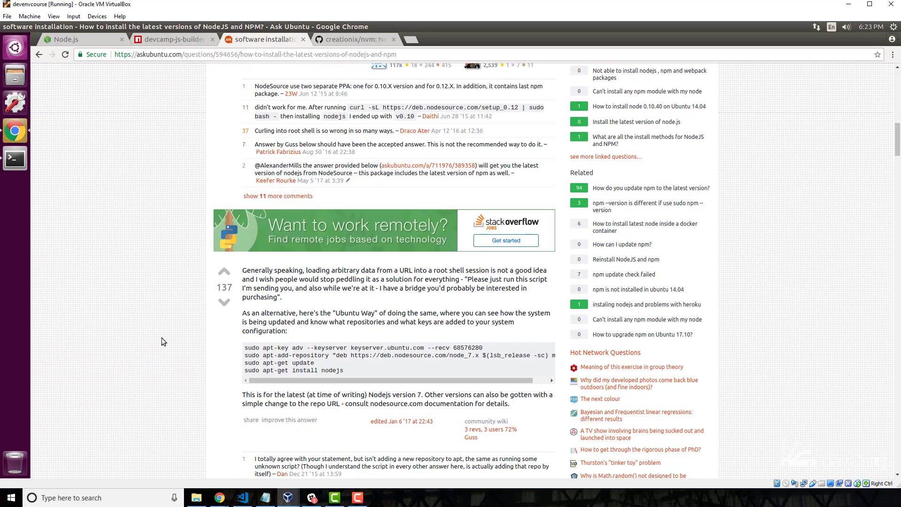
{"action": "scroll", "scroll_direction": "down", "scroll_amount": 3}
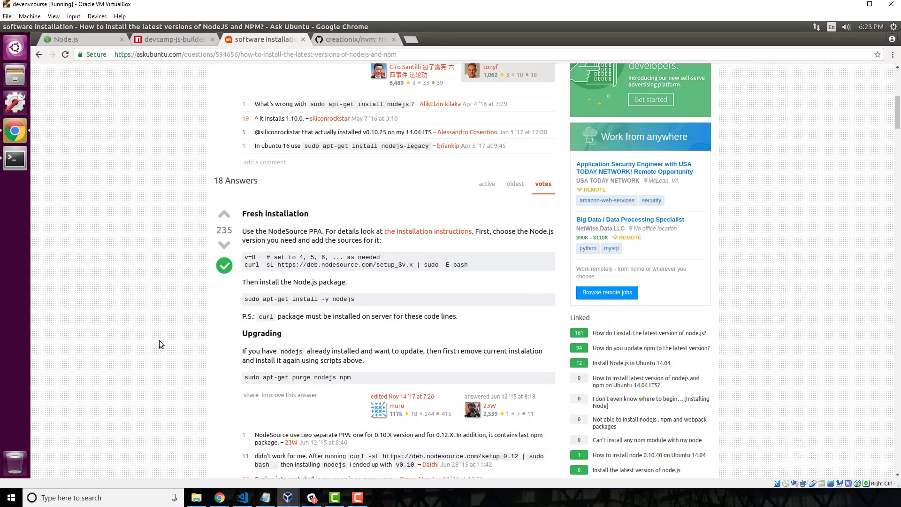
{"action": "scroll", "scroll_direction": "down", "scroll_amount": 3}
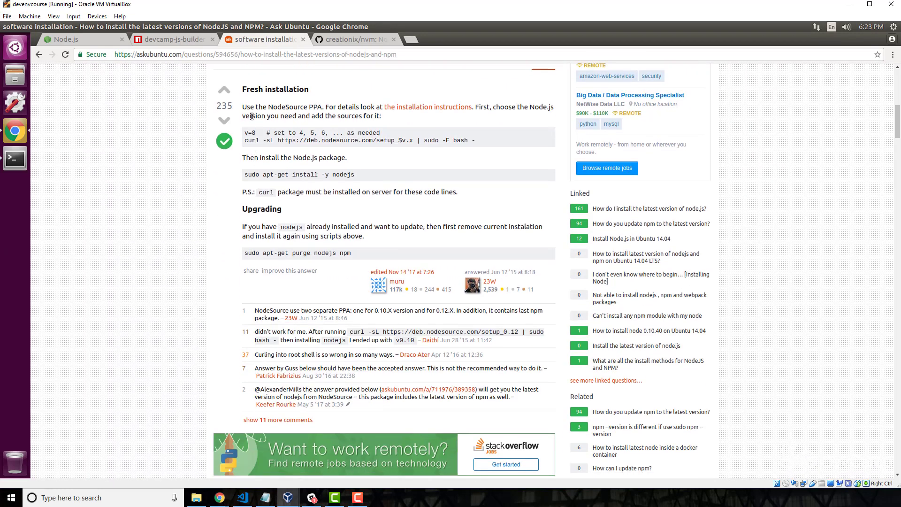
{"action": "mouse_move", "coordinate": [254, 104]}
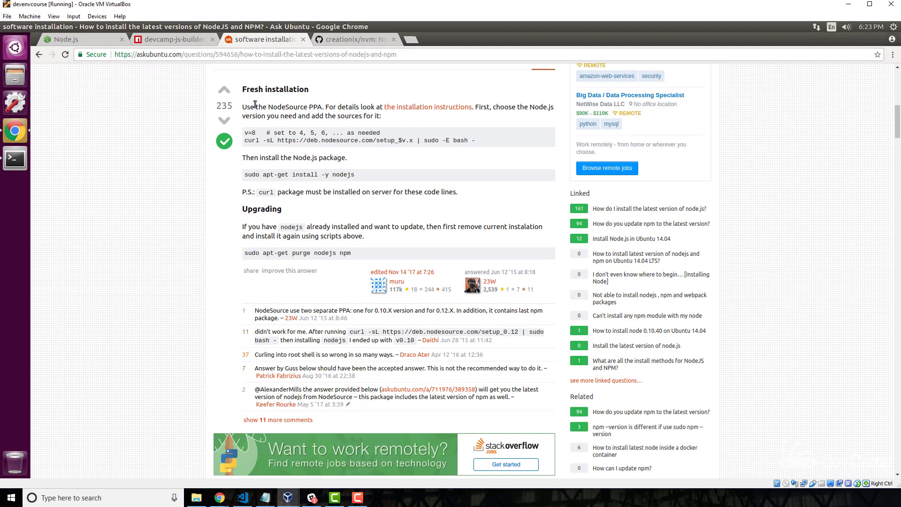
{"action": "mouse_move", "coordinate": [250, 150]}
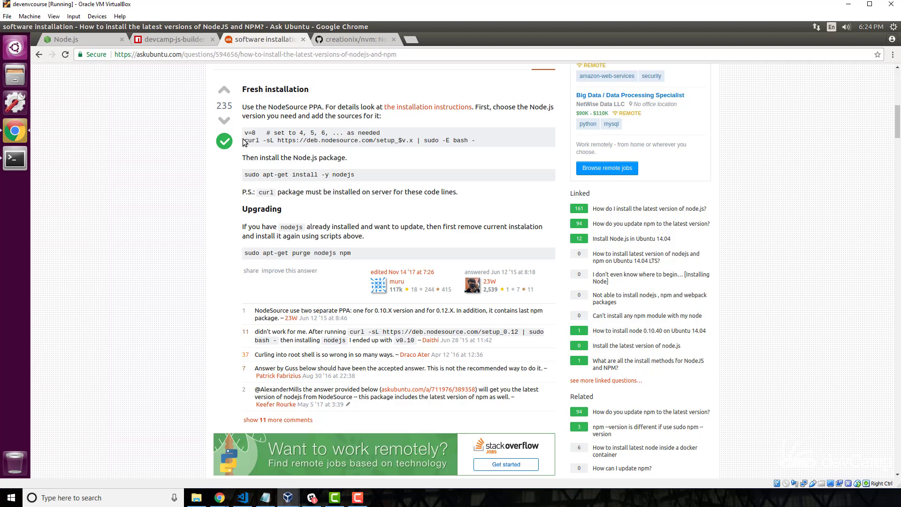
{"action": "mouse_move", "coordinate": [291, 139]}
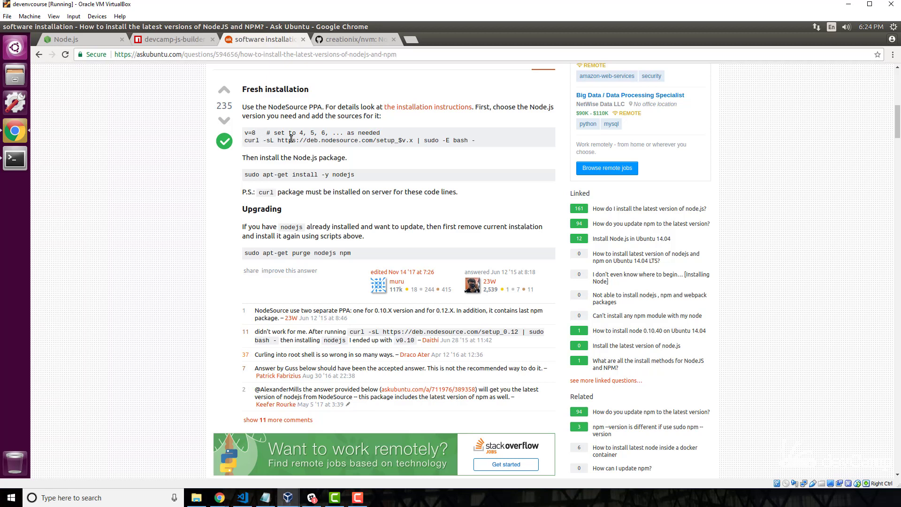
{"action": "double_click", "coordinate": [324, 141]}
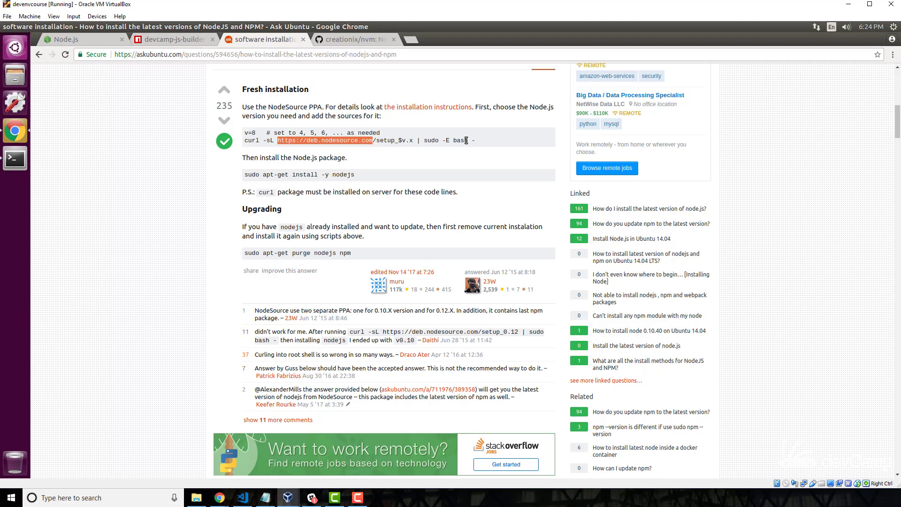
{"action": "mouse_move", "coordinate": [480, 142]}
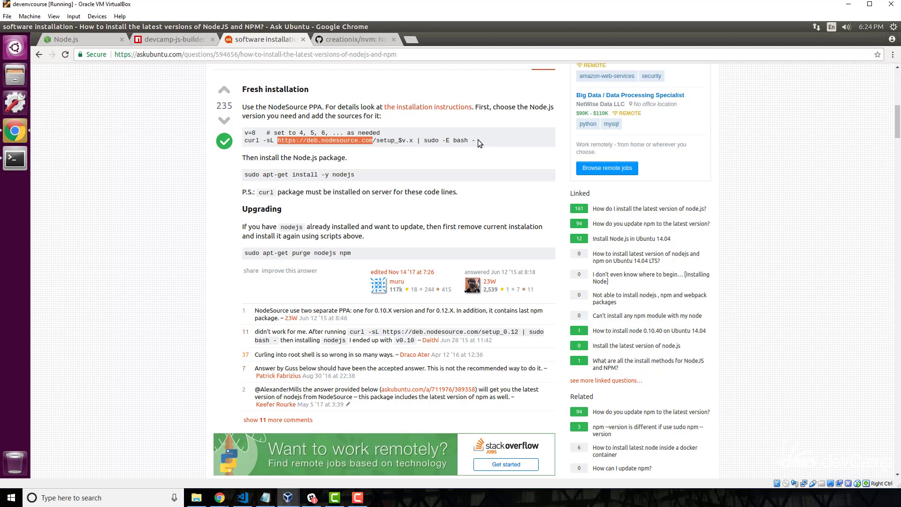
{"action": "mouse_move", "coordinate": [417, 140]}
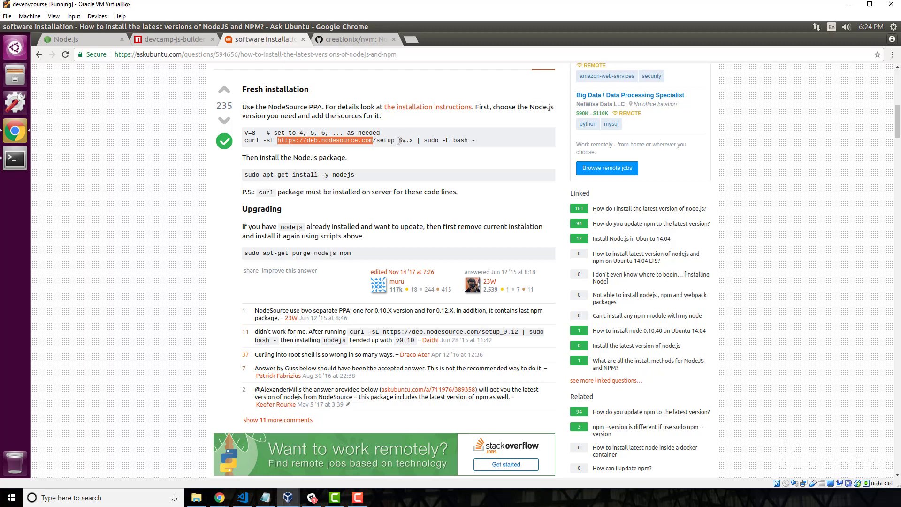
{"action": "double_click", "coordinate": [339, 140]}
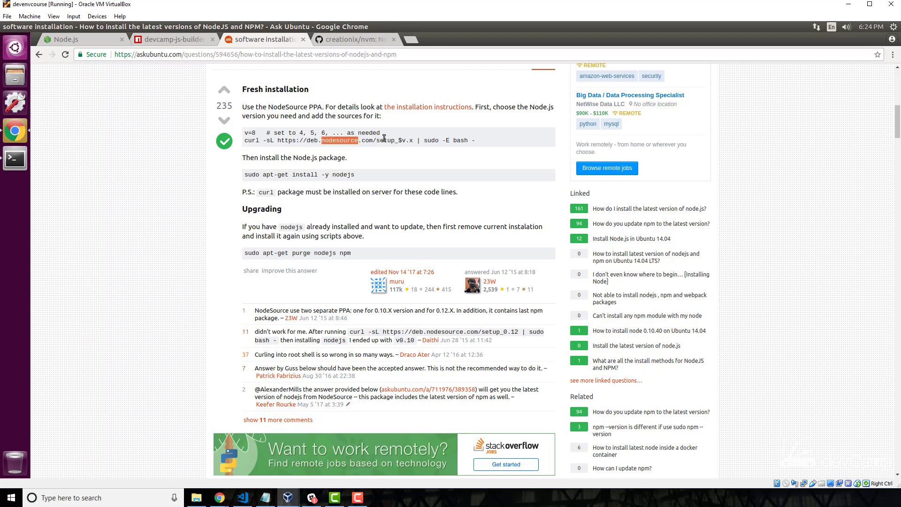
{"action": "mouse_move", "coordinate": [455, 141]}
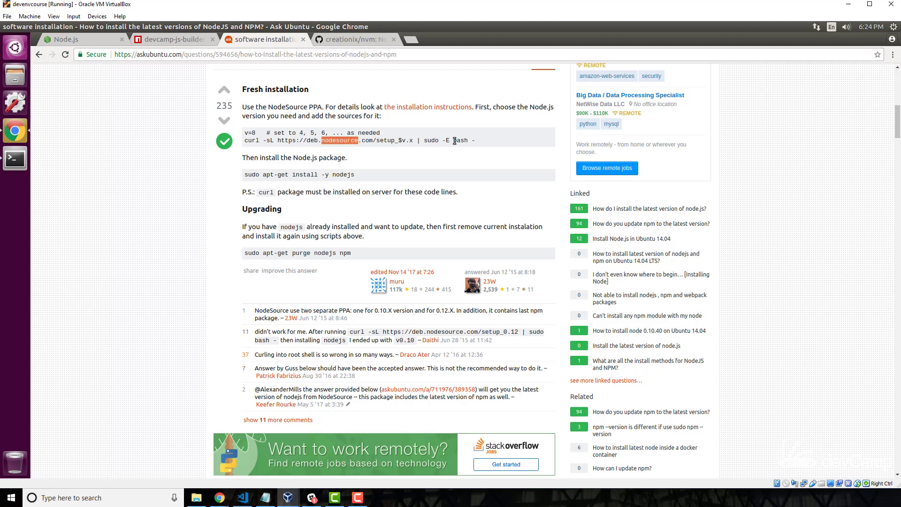
{"action": "double_click", "coordinate": [460, 141]}
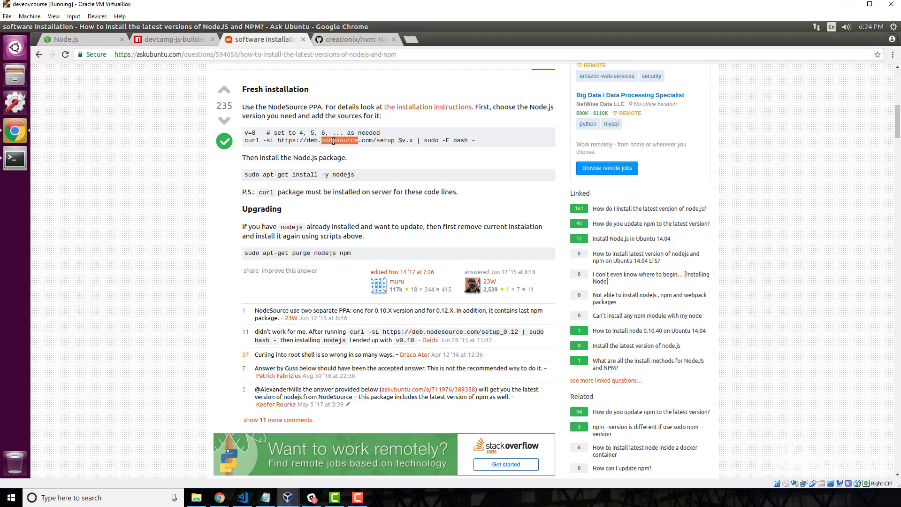
{"action": "mouse_move", "coordinate": [338, 133]}
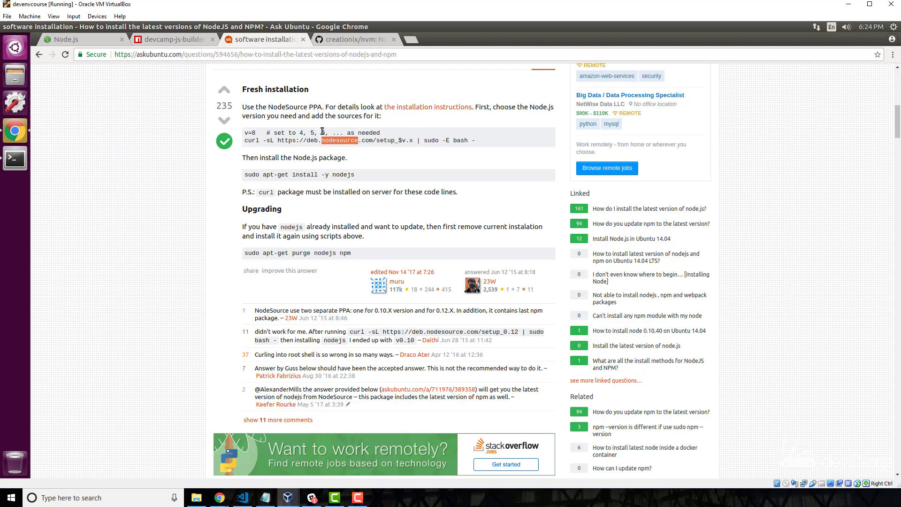
{"action": "mouse_move", "coordinate": [320, 130]}
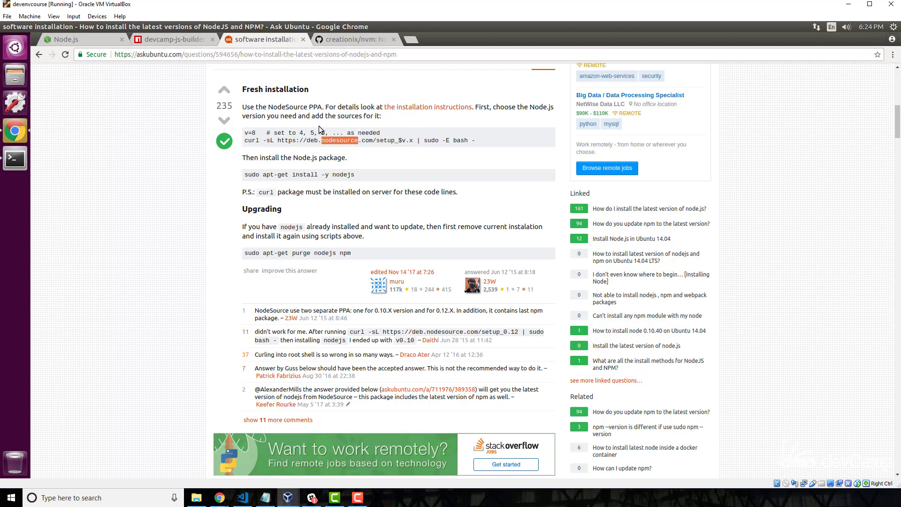
{"action": "mouse_move", "coordinate": [314, 133]}
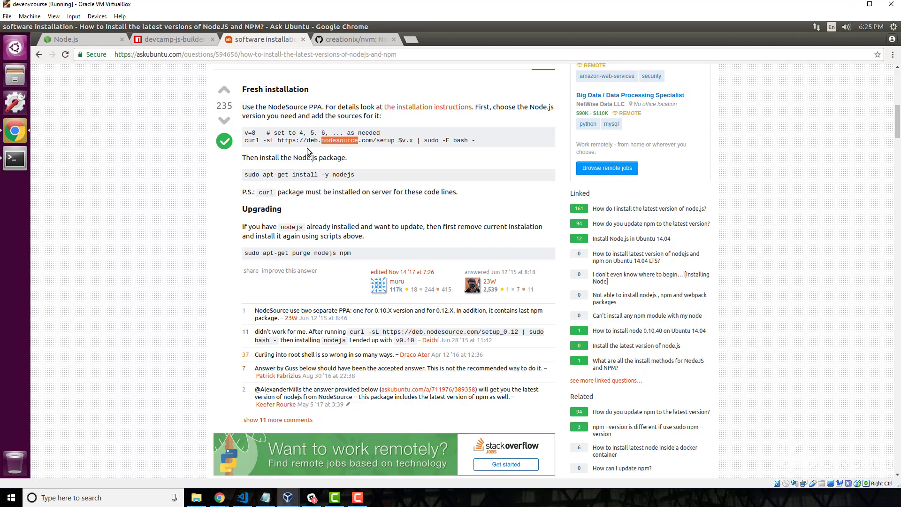
{"action": "mouse_move", "coordinate": [317, 164]}
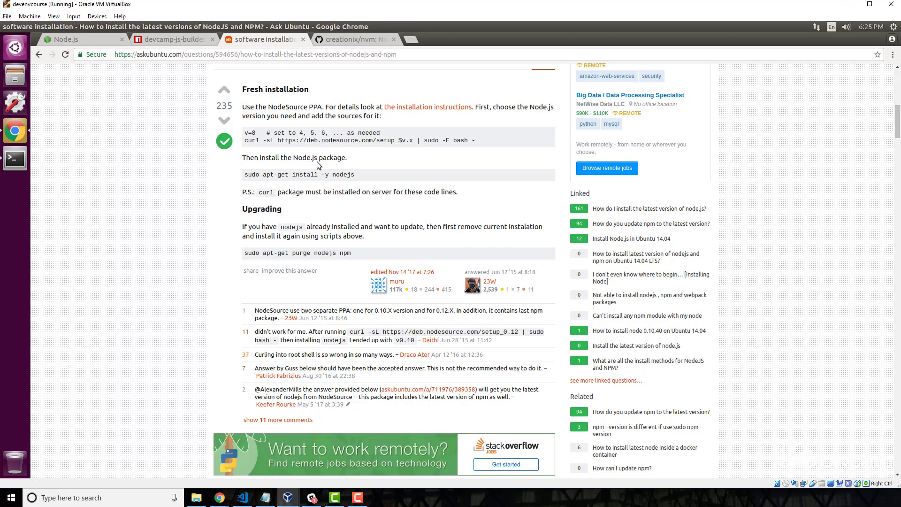
{"action": "mouse_move", "coordinate": [273, 304]}
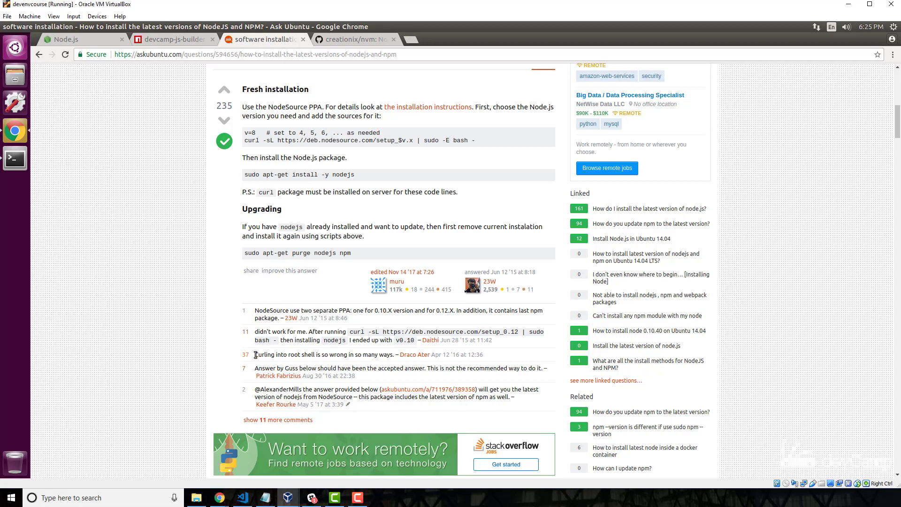
{"action": "left_click_drag", "start_coordinate": [254, 354], "coordinate": [288, 354]}
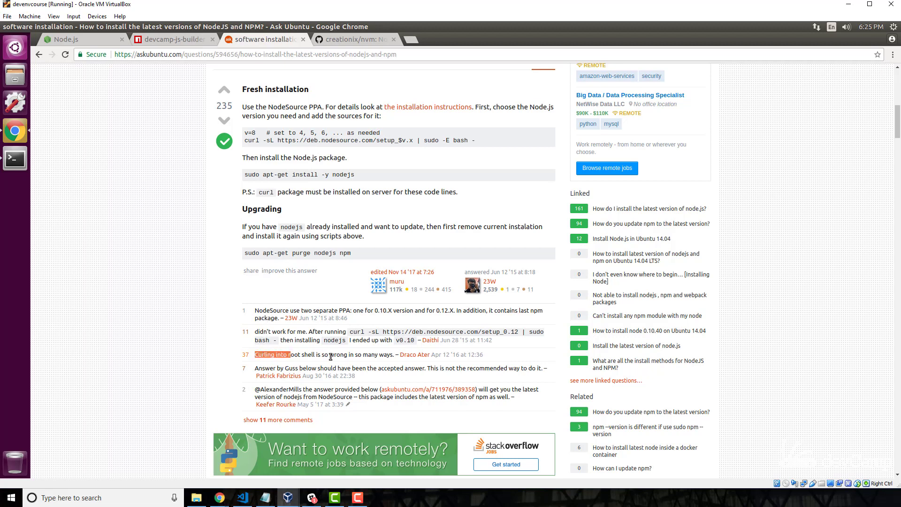
{"action": "left_click", "coordinate": [370, 355]}
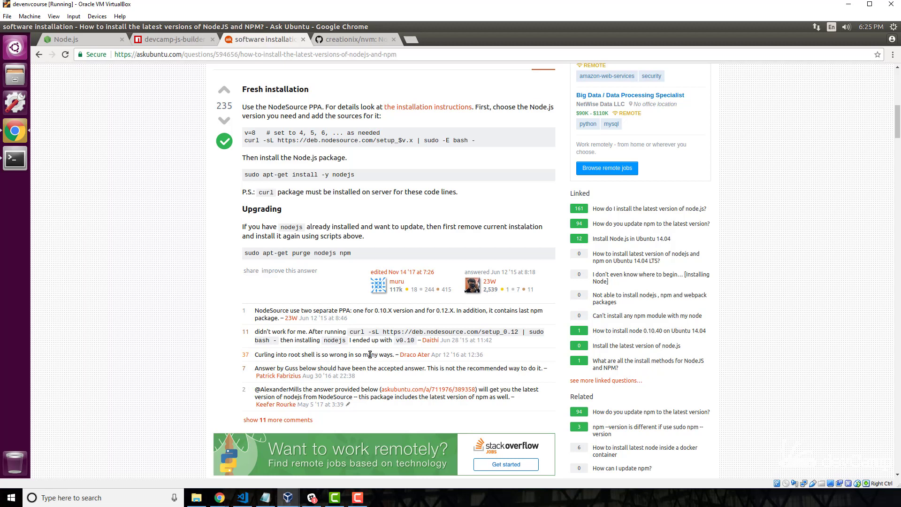
{"action": "double_click", "coordinate": [370, 355]}
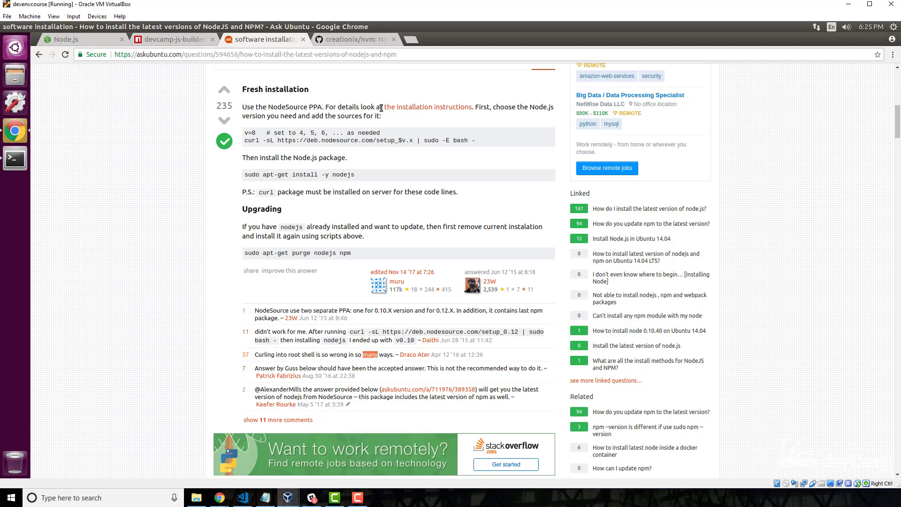
{"action": "mouse_move", "coordinate": [364, 43]}
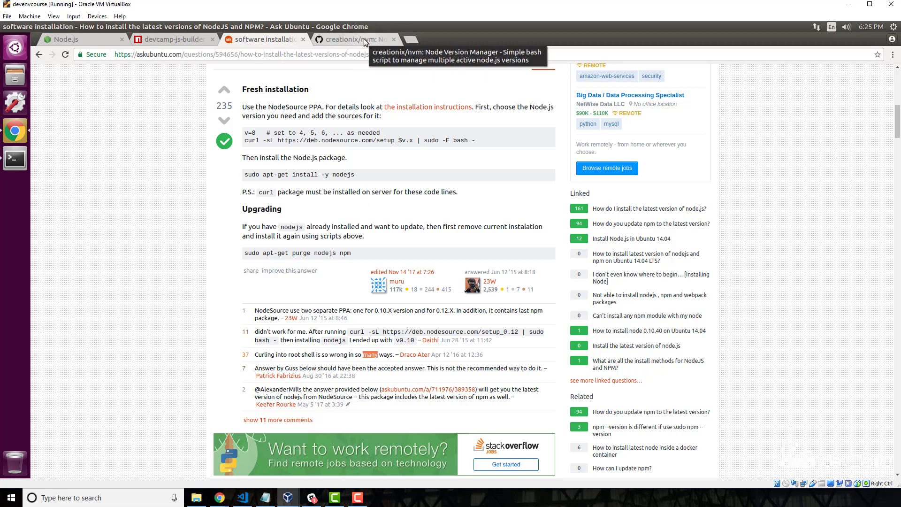
Switch to the creationix/nvm repository and scroll the README to Installation > Install script.
{"action": "left_click", "coordinate": [356, 40]}
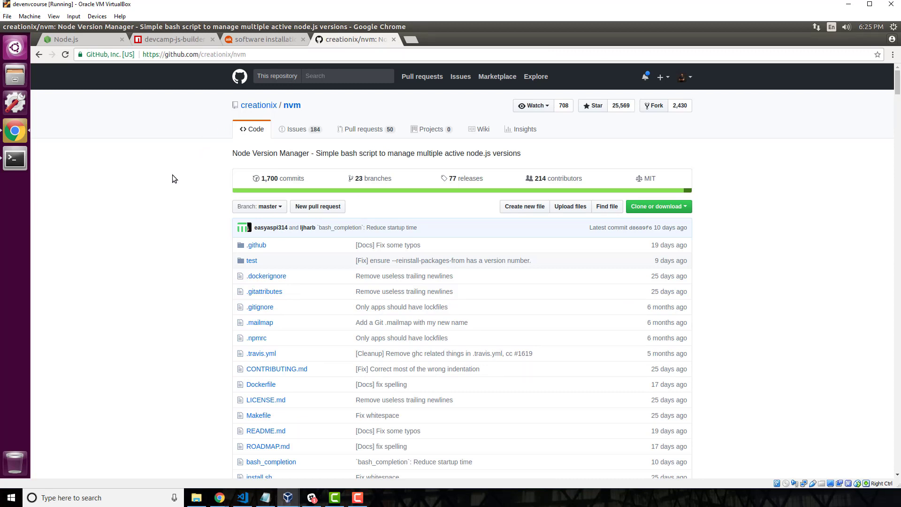
{"action": "double_click", "coordinate": [268, 153]}
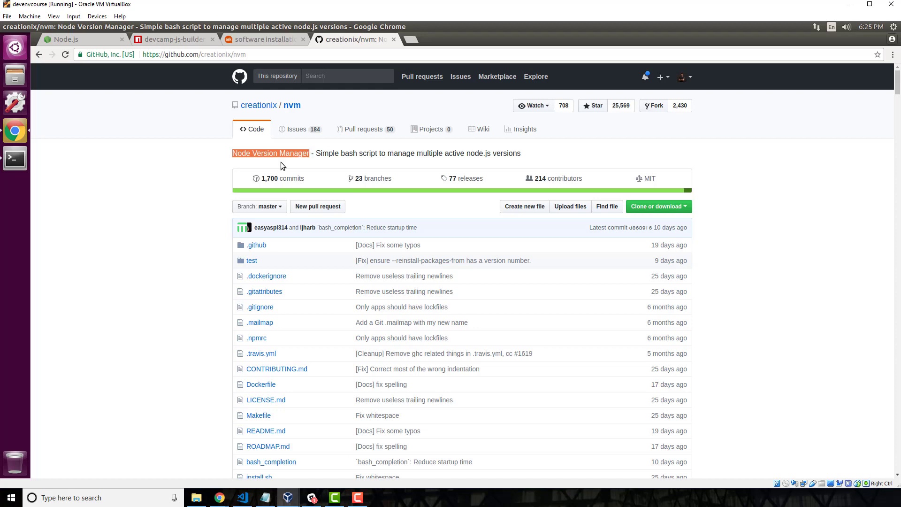
{"action": "mouse_move", "coordinate": [218, 181]}
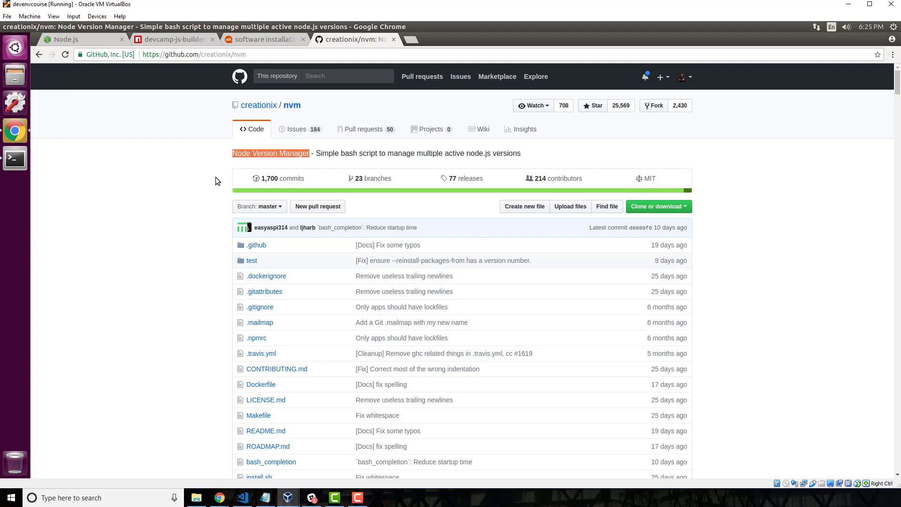
{"action": "scroll", "scroll_direction": "down", "scroll_amount": 3}
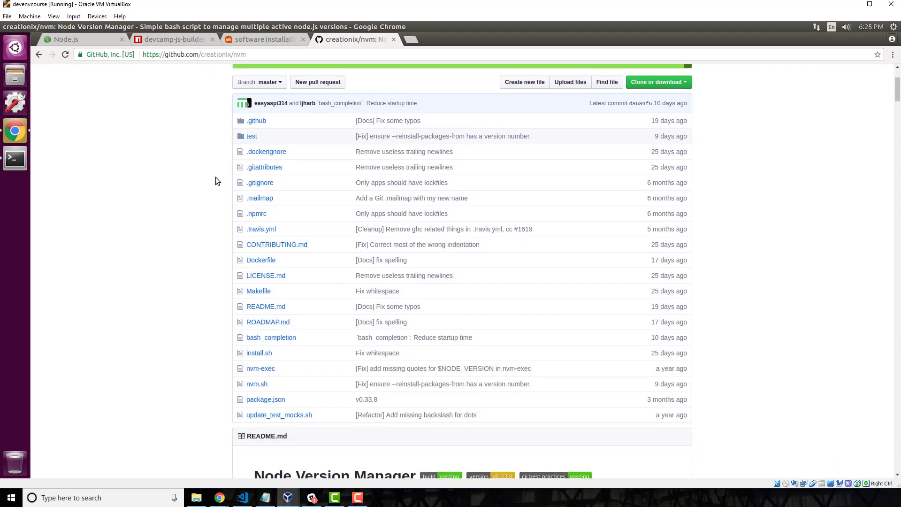
{"action": "scroll", "scroll_direction": "down", "scroll_amount": 3}
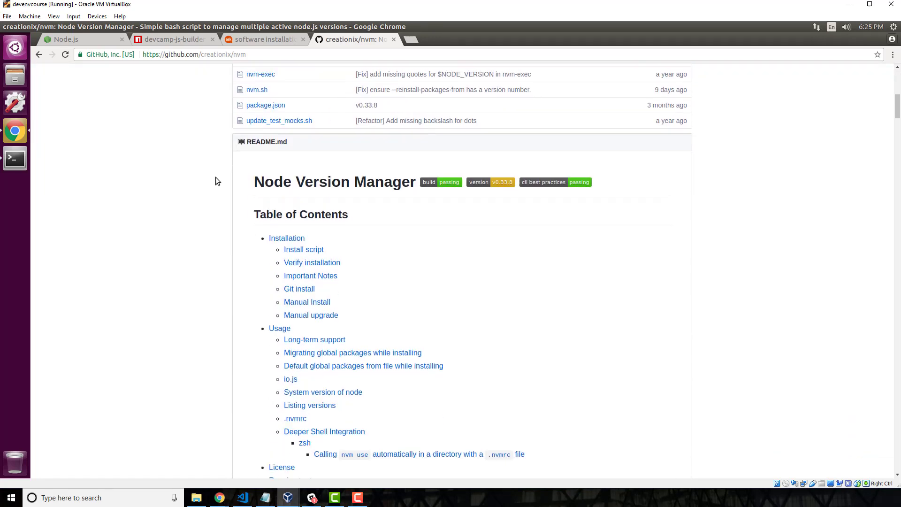
{"action": "scroll", "scroll_direction": "down", "scroll_amount": 3}
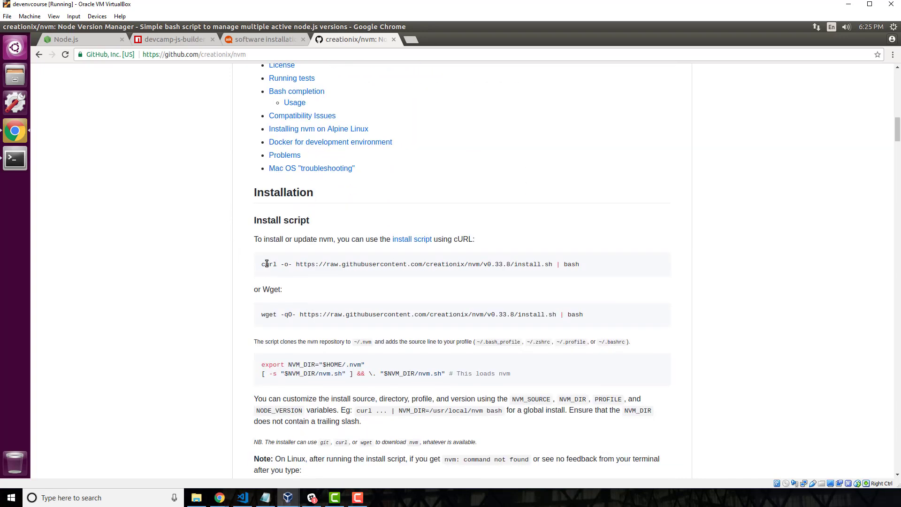
Highlight parts of the curl install command: the script path, the trailing bash, and its beginning.
{"action": "double_click", "coordinate": [268, 264]}
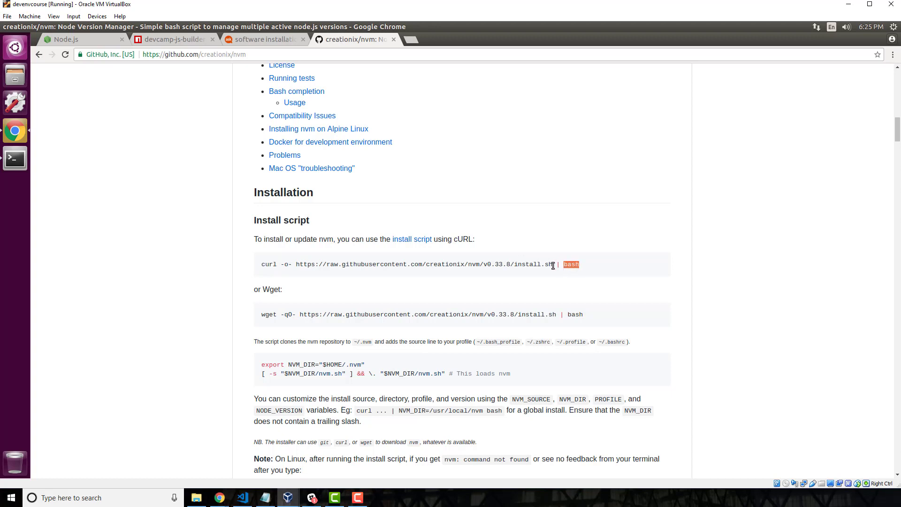
{"action": "left_click_drag", "start_coordinate": [552, 264], "coordinate": [409, 264]}
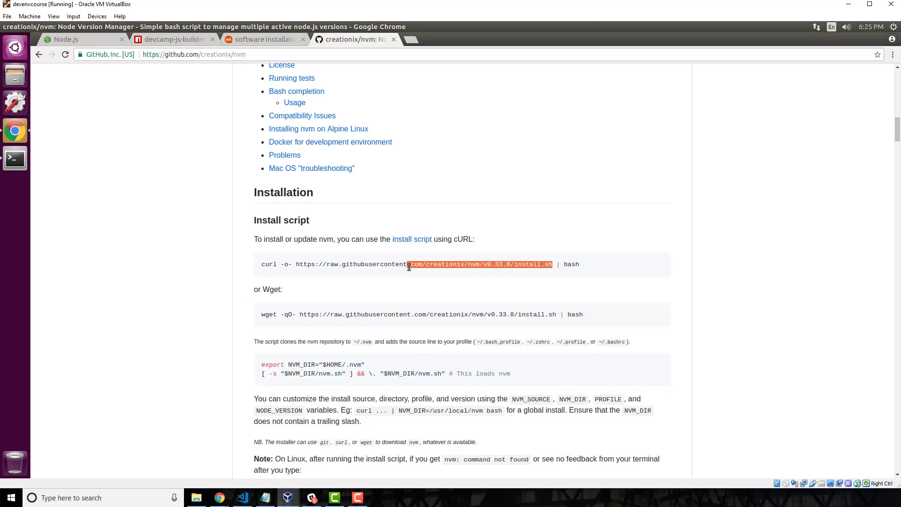
{"action": "double_click", "coordinate": [571, 264]}
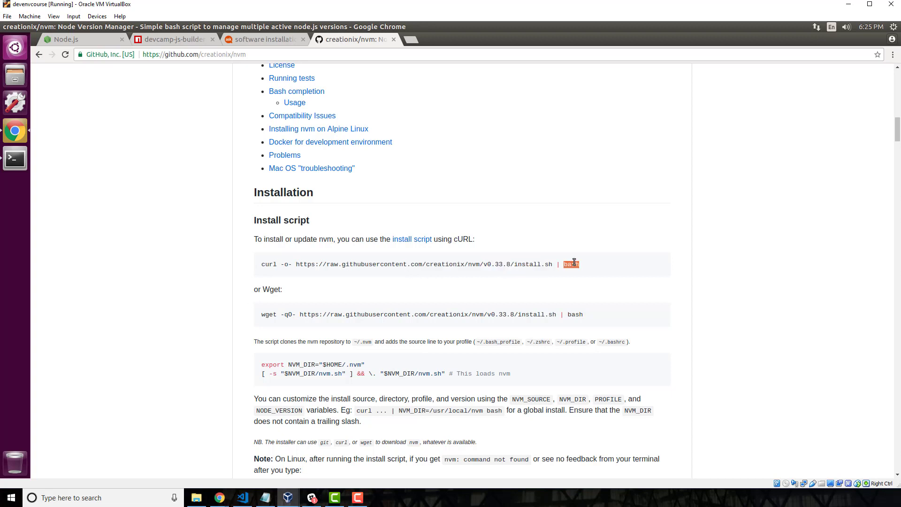
{"action": "mouse_move", "coordinate": [294, 263]}
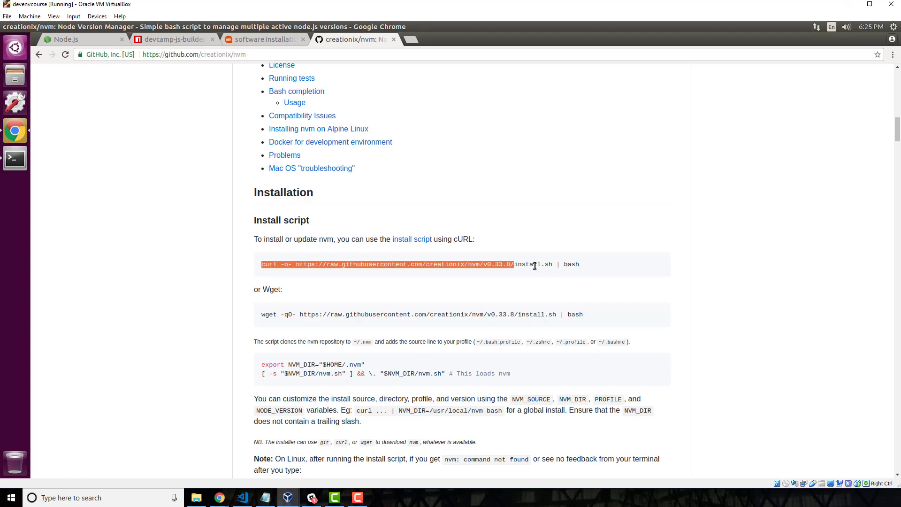
{"action": "left_click_drag", "start_coordinate": [514, 264], "coordinate": [580, 264]}
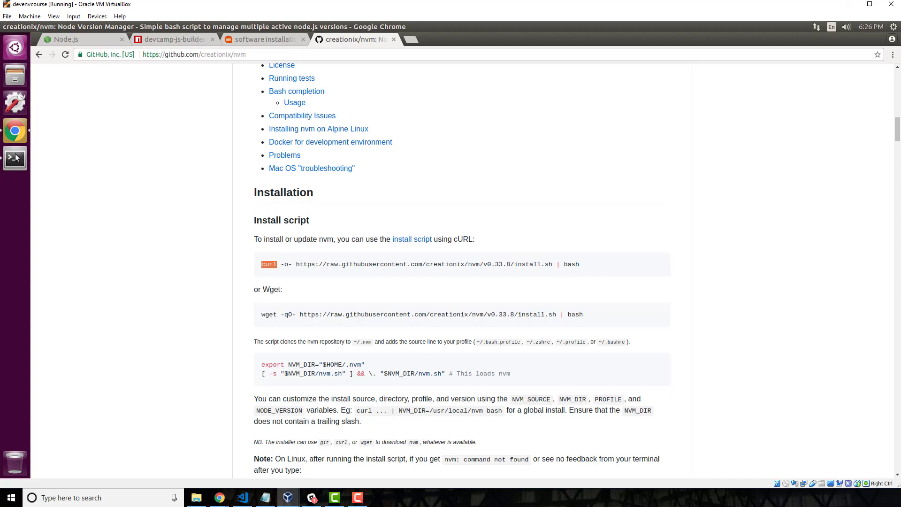
{"action": "left_click", "coordinate": [14, 158]}
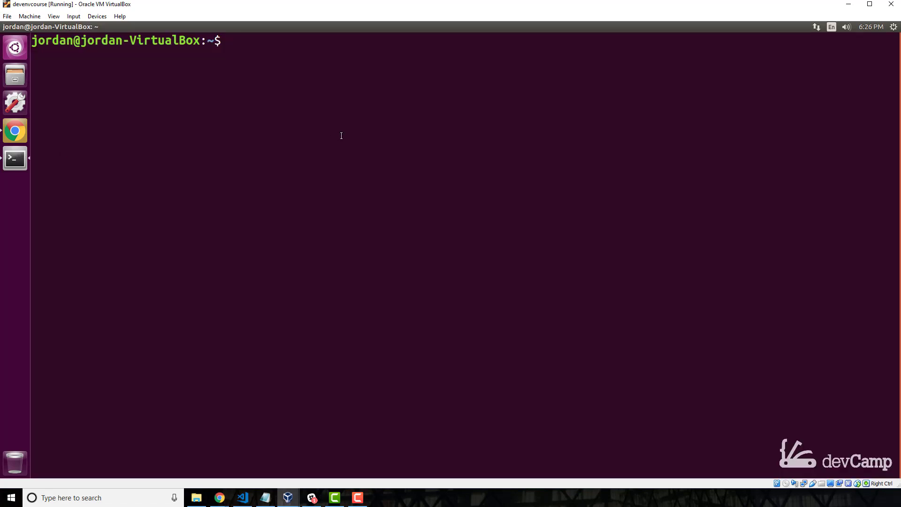
{"action": "type", "text": "sud"}
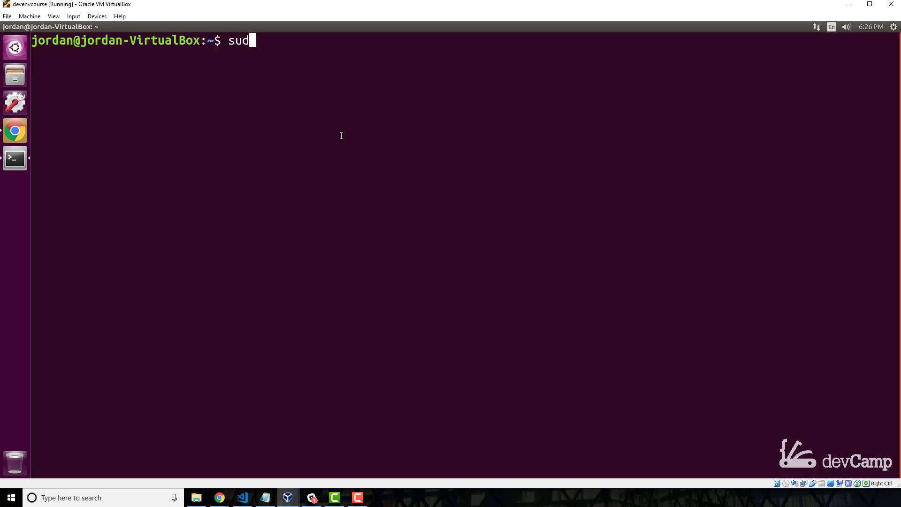
{"action": "type", "text": "o apt"}
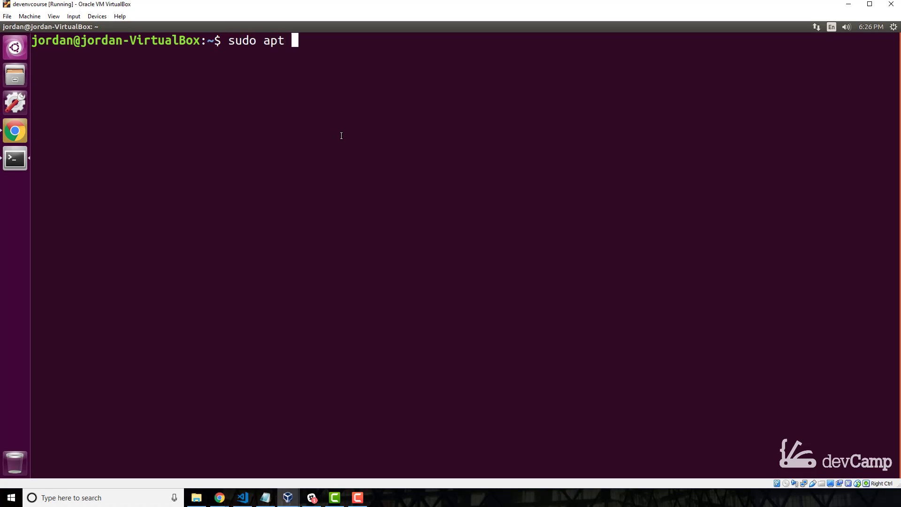
{"action": "type", "text": "-get install"}
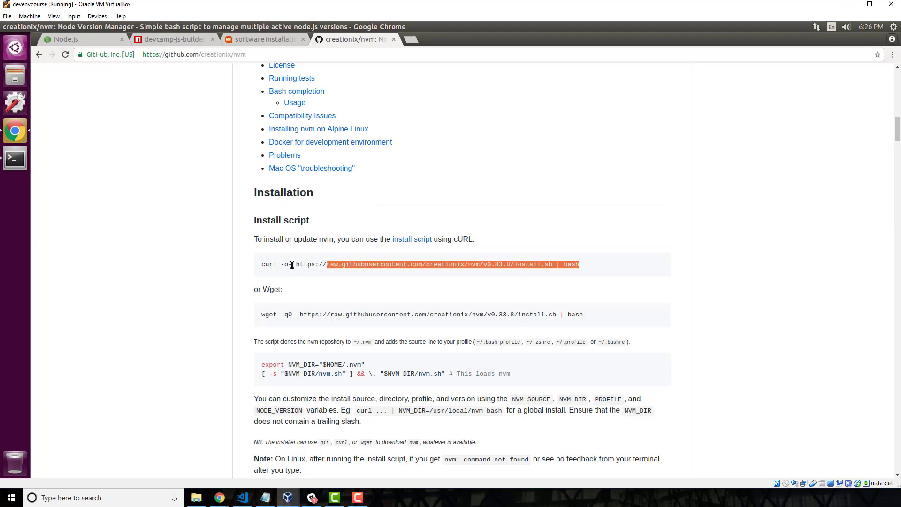
Select the entire curl install command line and return to the Terminal.
{"action": "triple_click", "coordinate": [412, 264]}
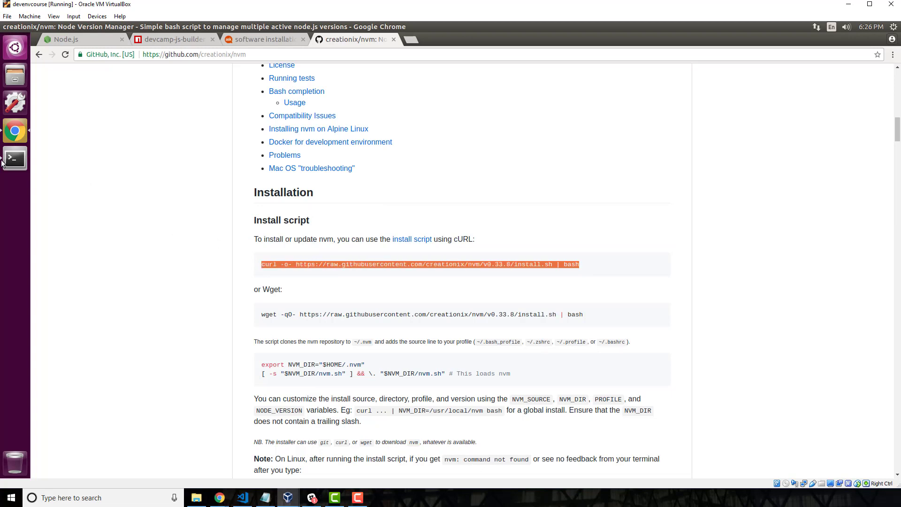
{"action": "left_click", "coordinate": [15, 157]}
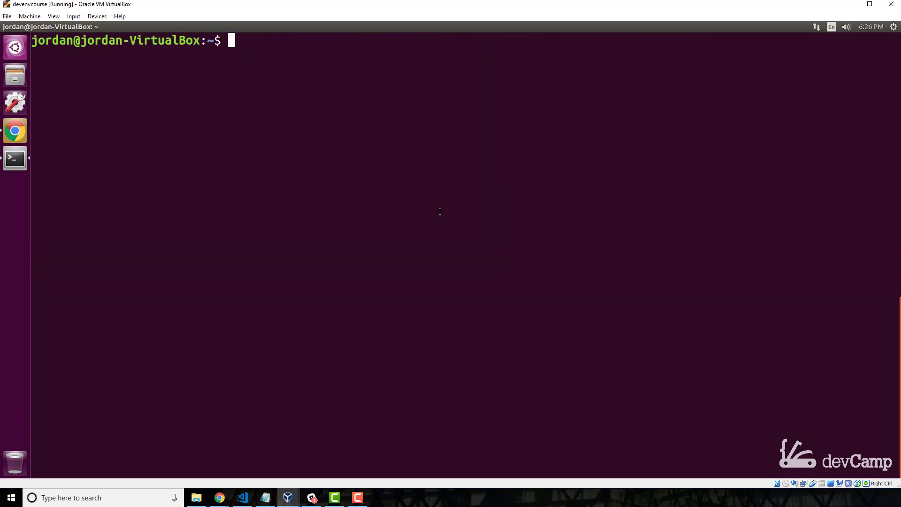
{"action": "type", "text": "ls"}
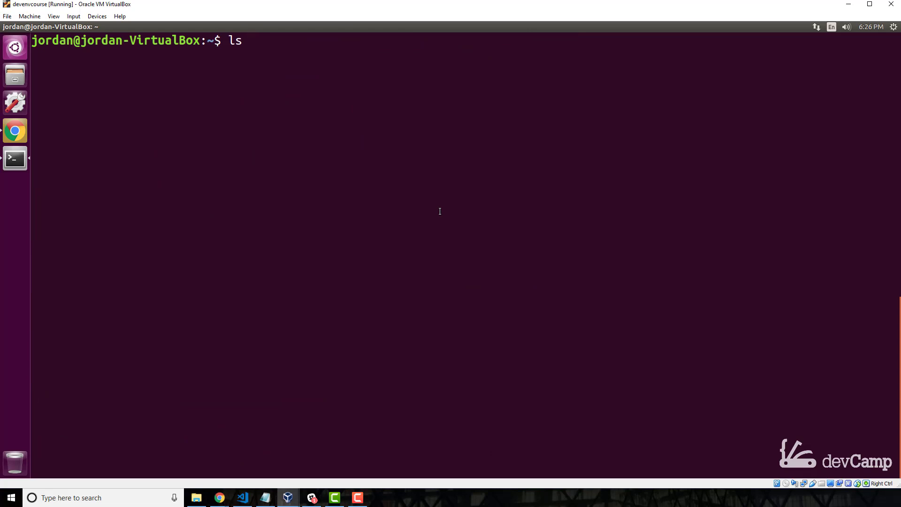
{"action": "type", "text": "~/"}
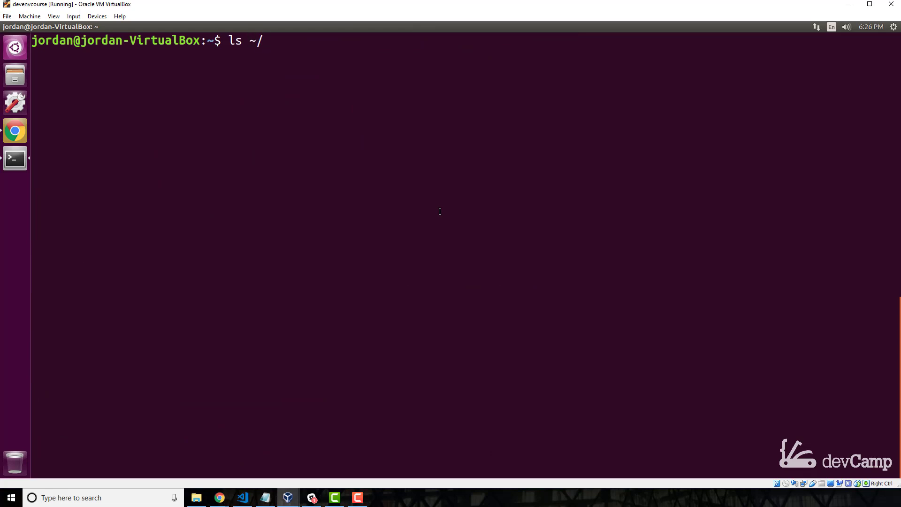
{"action": "type", "text": ".nvm"}
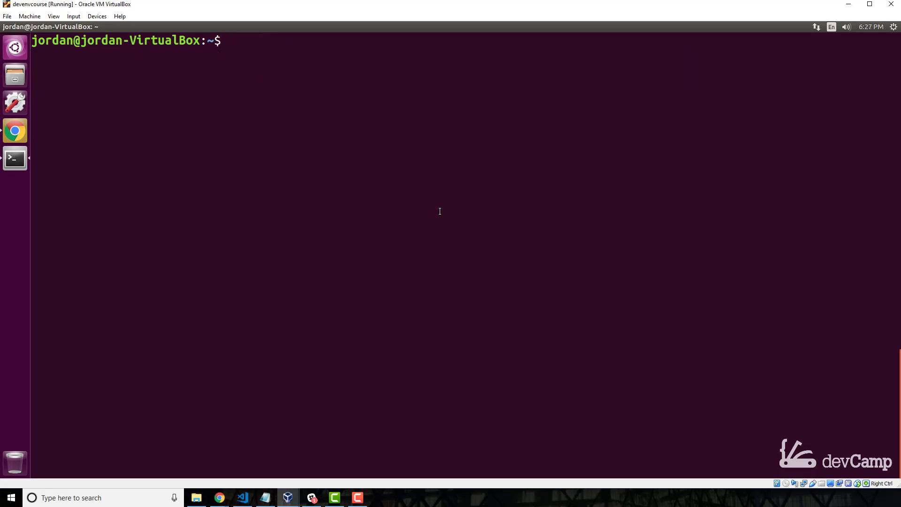
Type 'vim nvm' at the prompt without running it.
{"action": "type", "text": "vim"}
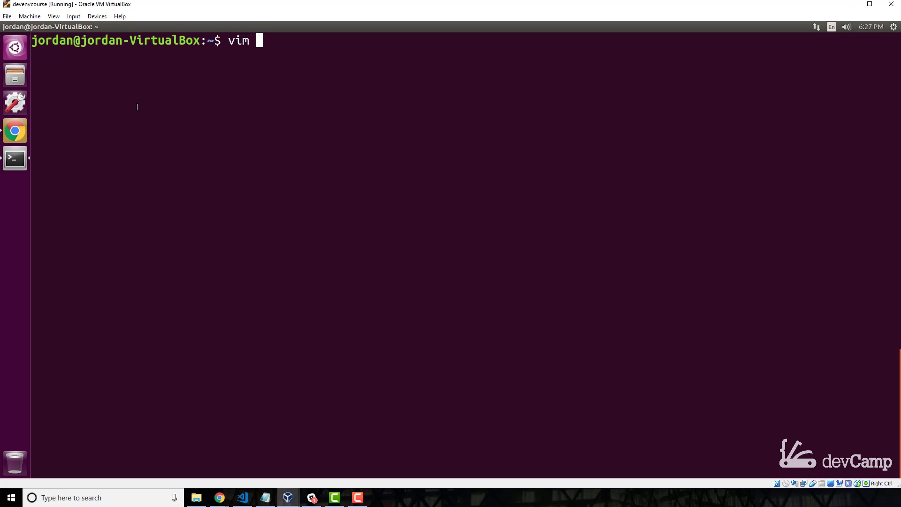
{"action": "mouse_move", "coordinate": [179, 145]}
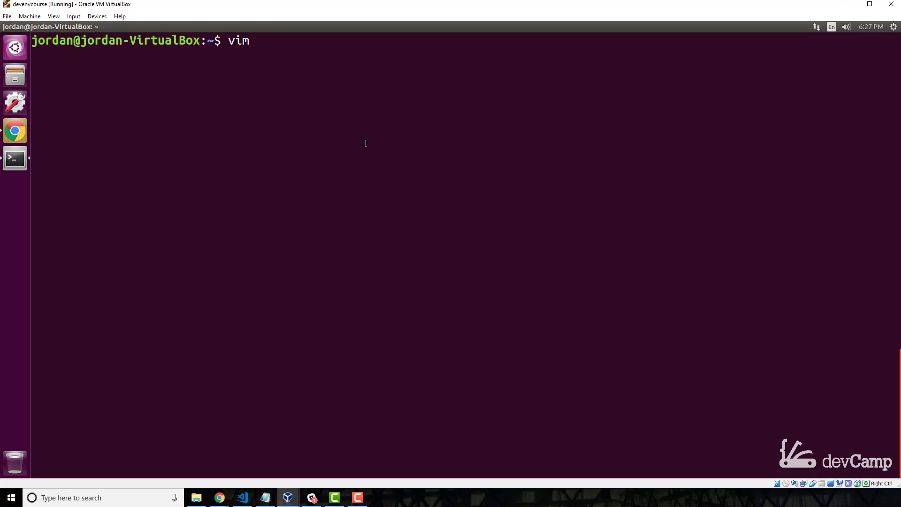
{"action": "type", "text": "\" \""}
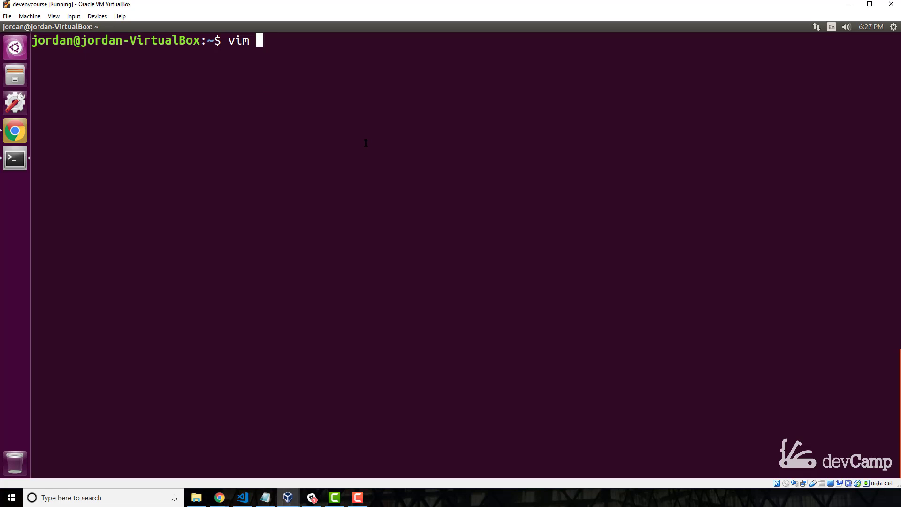
{"action": "type", "text": "nv"}
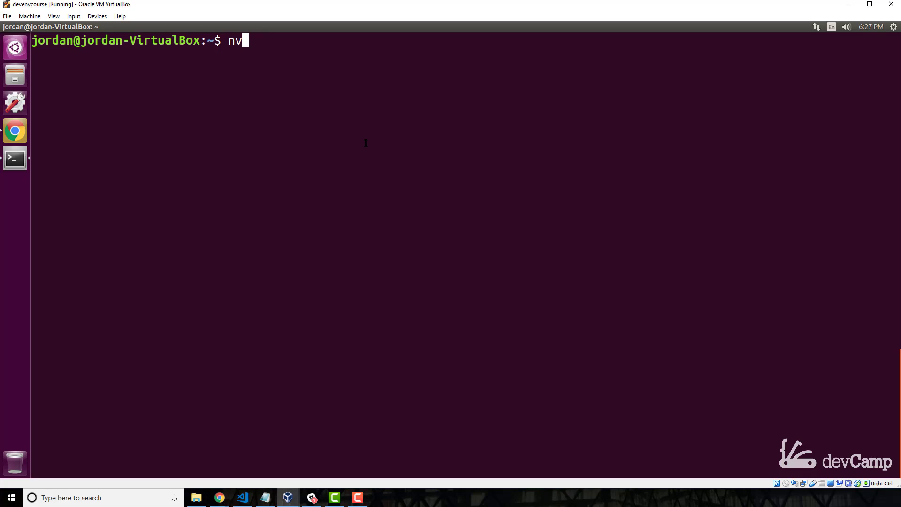
{"action": "type", "text": "m"}
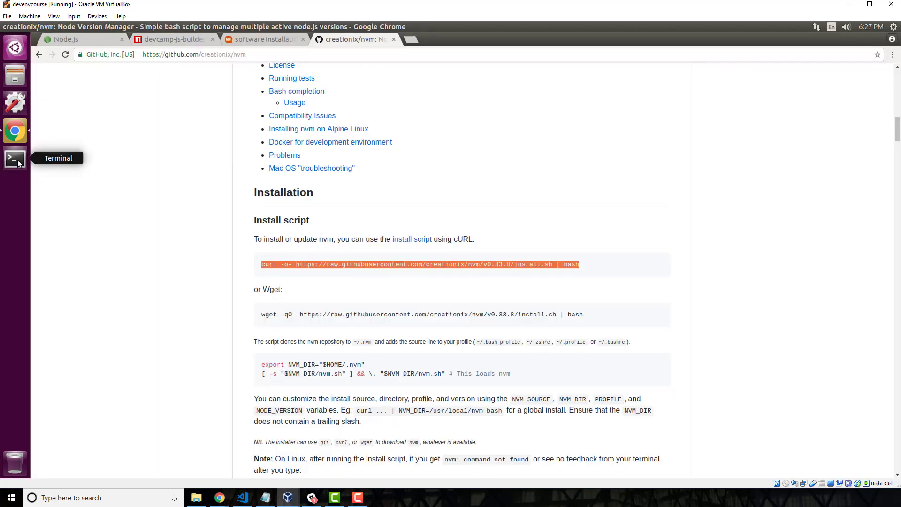
{"action": "left_click", "coordinate": [14, 158]}
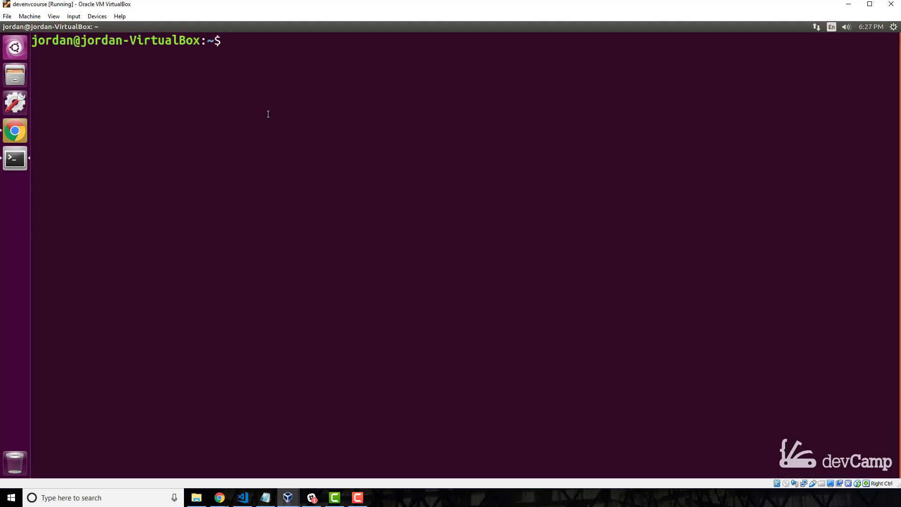
{"action": "type", "text": "nvm -v"}
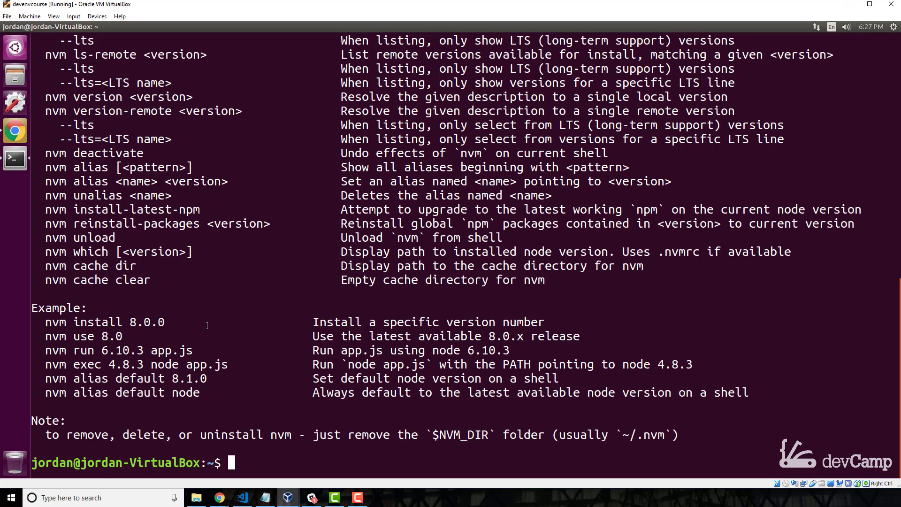
{"action": "mouse_move", "coordinate": [225, 308]}
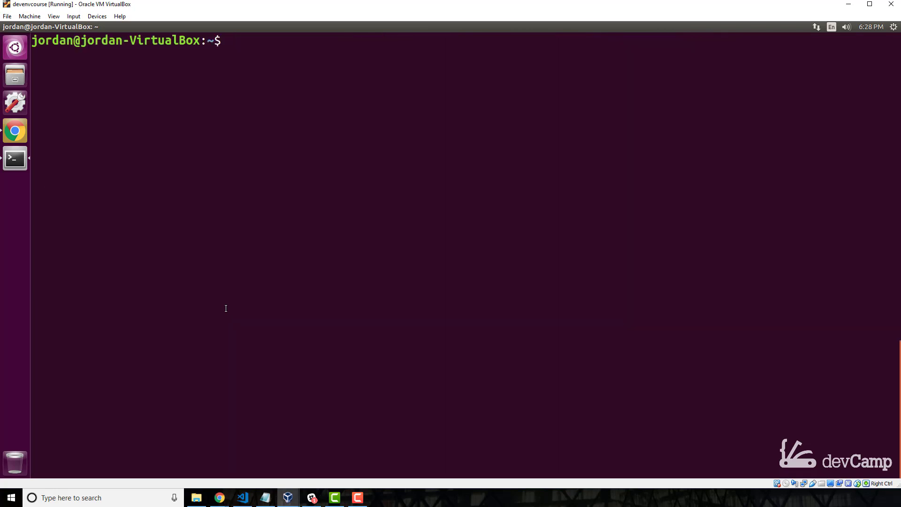
{"action": "type", "text": "nvm -v"}
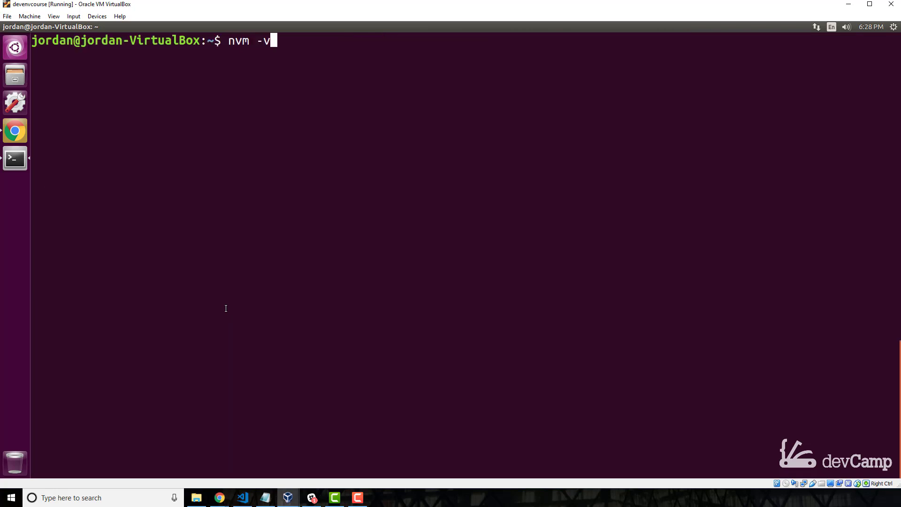
{"action": "key", "text": "BackSpace"}
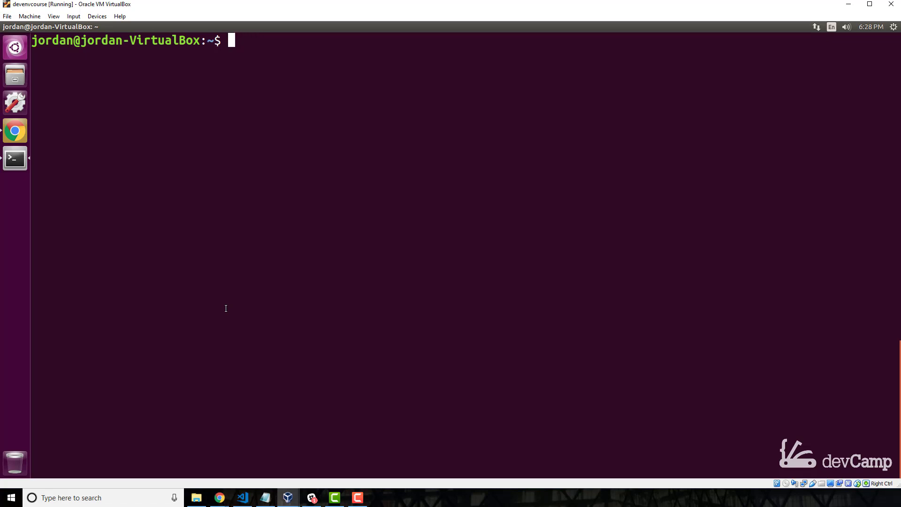
{"action": "type", "text": "vim ~/"}
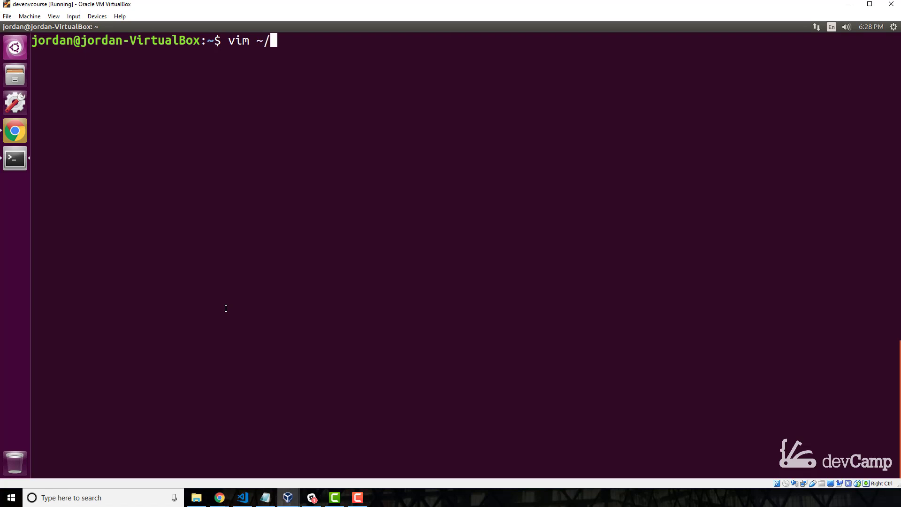
{"action": "type", "text": ".bas"}
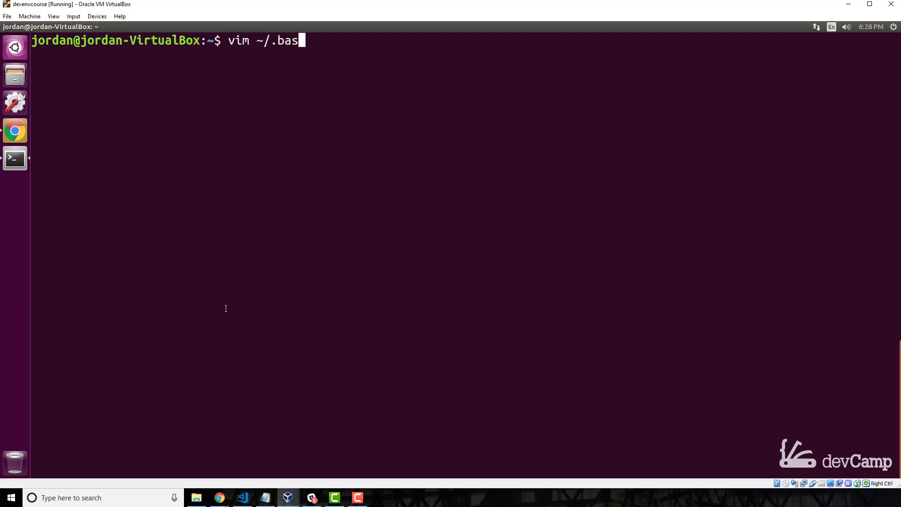
{"action": "type", "text": "hrc"}
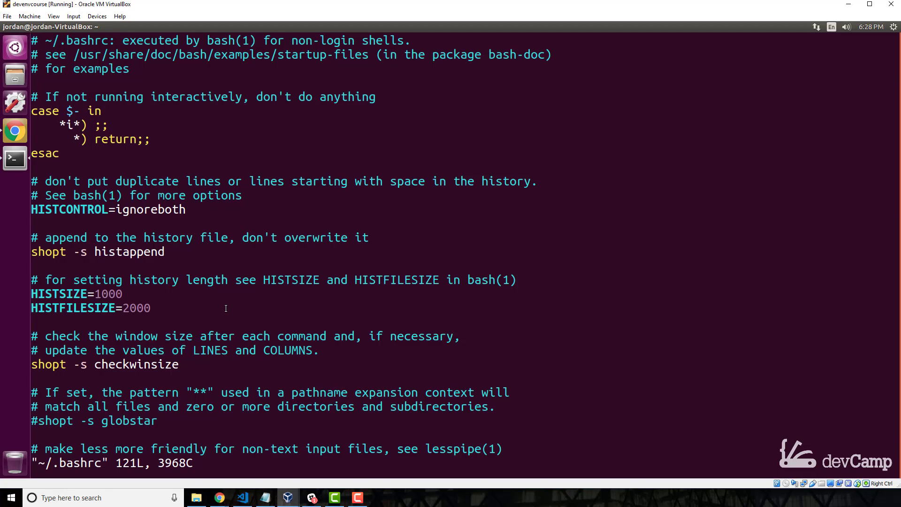
{"action": "scroll", "scroll_direction": "down", "scroll_amount": 3}
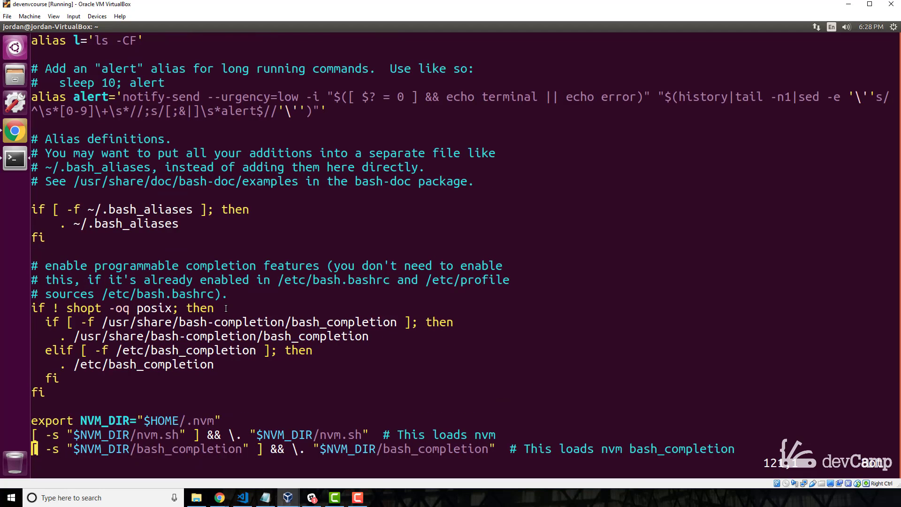
{"action": "key", "text": "V"}
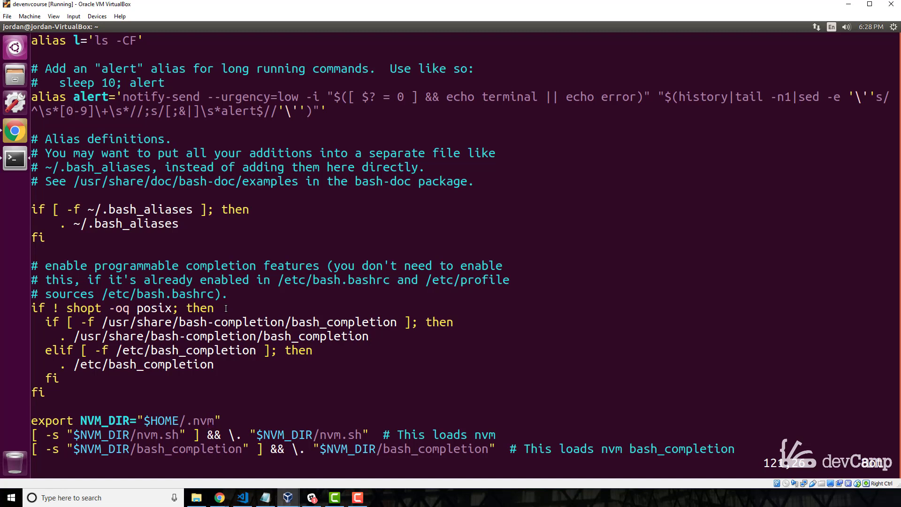
{"action": "type", "text": ":qa"}
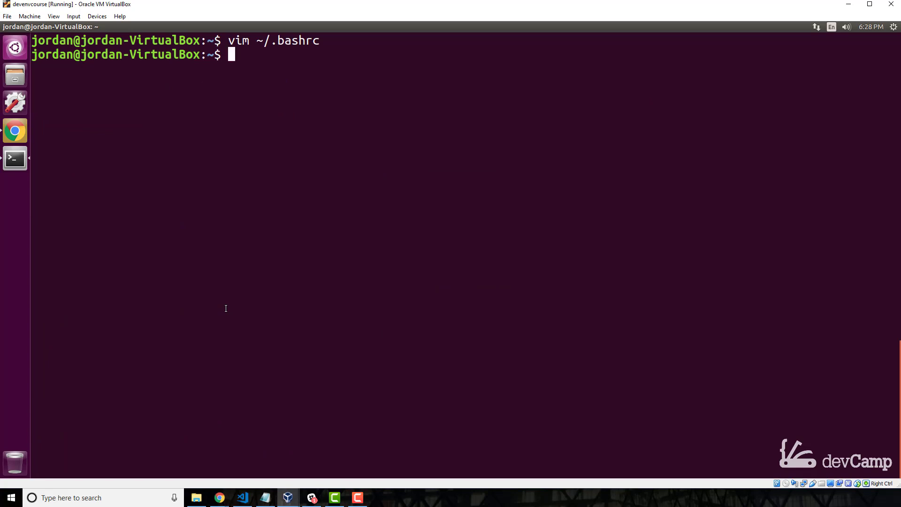
Scroll the nvm README down to its Usage section showing 'nvm install node', then focus the Terminal.
{"action": "left_click", "coordinate": [14, 129]}
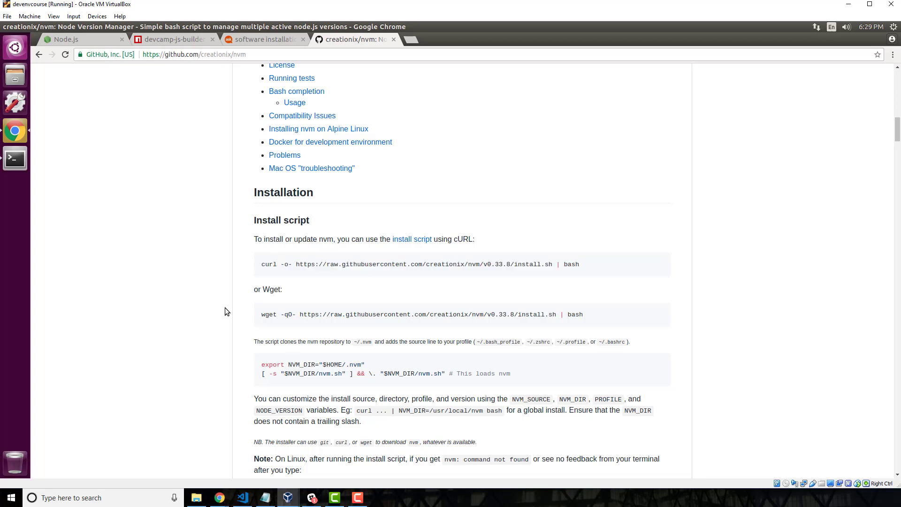
{"action": "scroll", "scroll_direction": "down", "scroll_amount": 3}
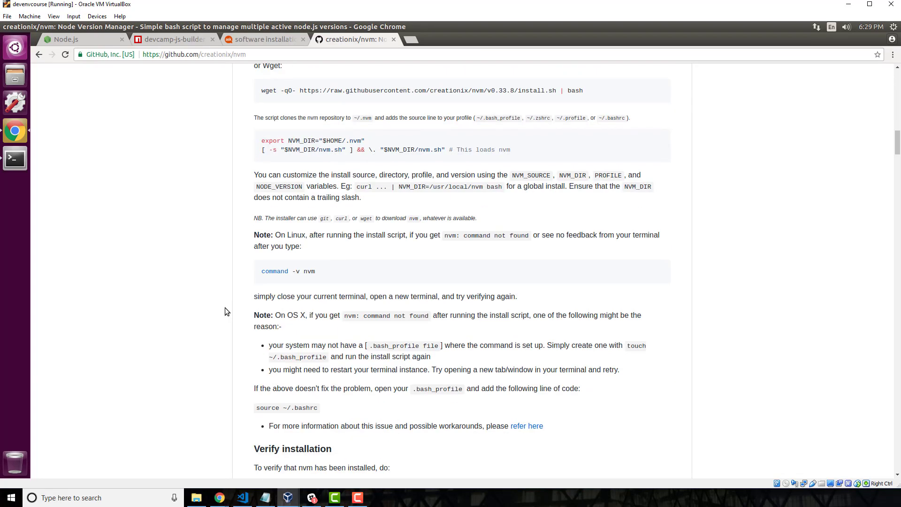
{"action": "scroll", "scroll_direction": "down", "scroll_amount": 3}
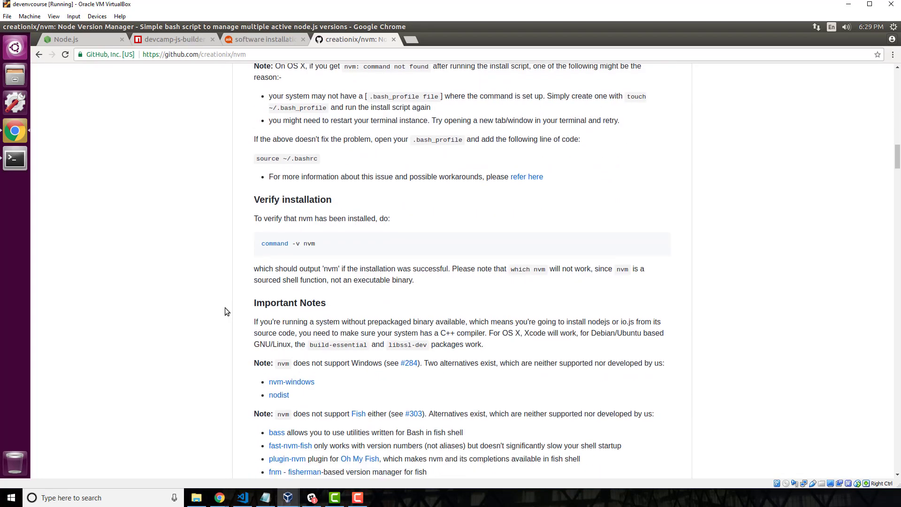
{"action": "scroll", "scroll_direction": "down", "scroll_amount": 3}
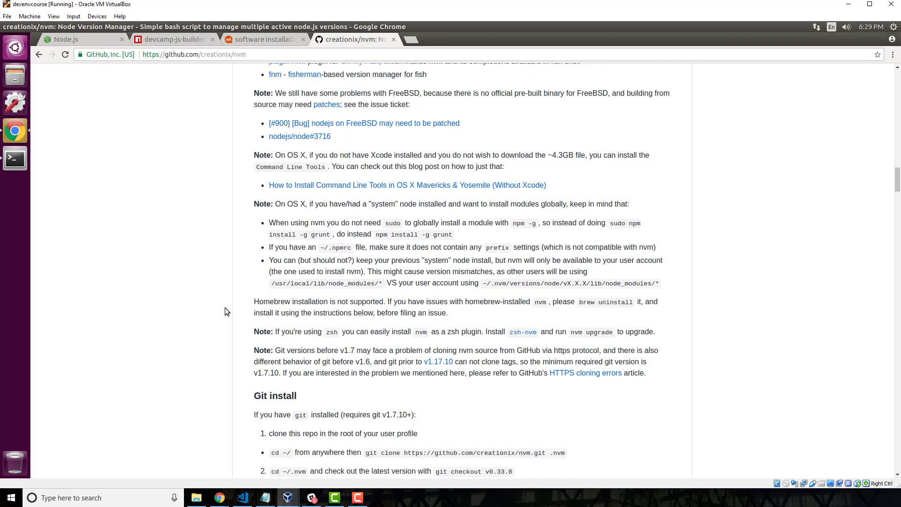
{"action": "scroll", "scroll_direction": "down", "scroll_amount": 3}
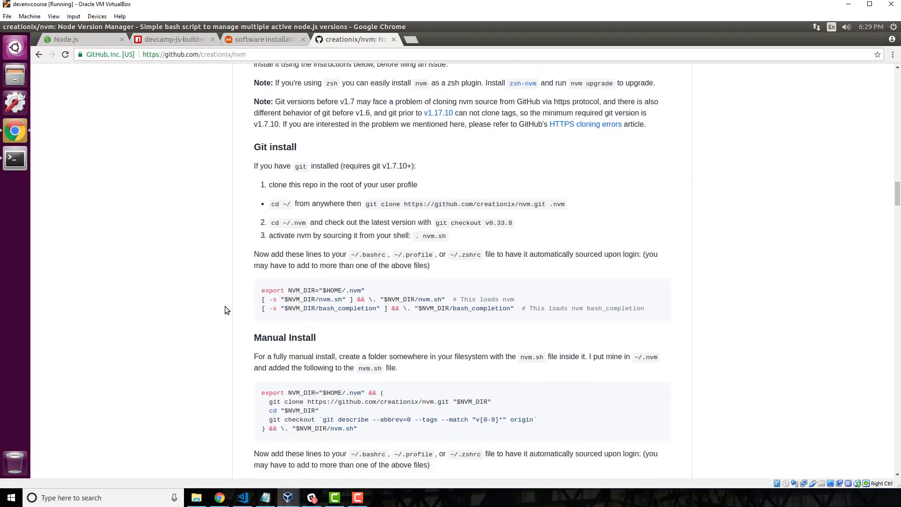
{"action": "scroll", "scroll_direction": "down", "scroll_amount": 3}
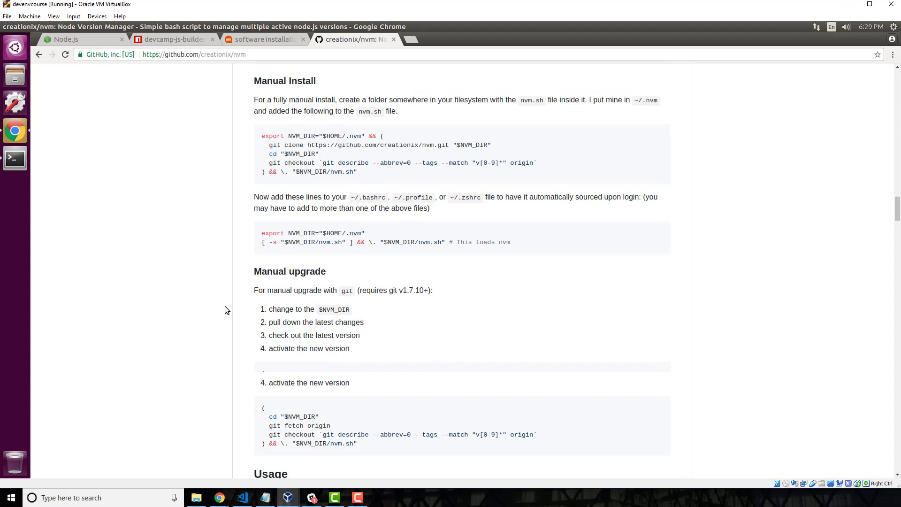
{"action": "scroll", "scroll_direction": "down", "scroll_amount": 3}
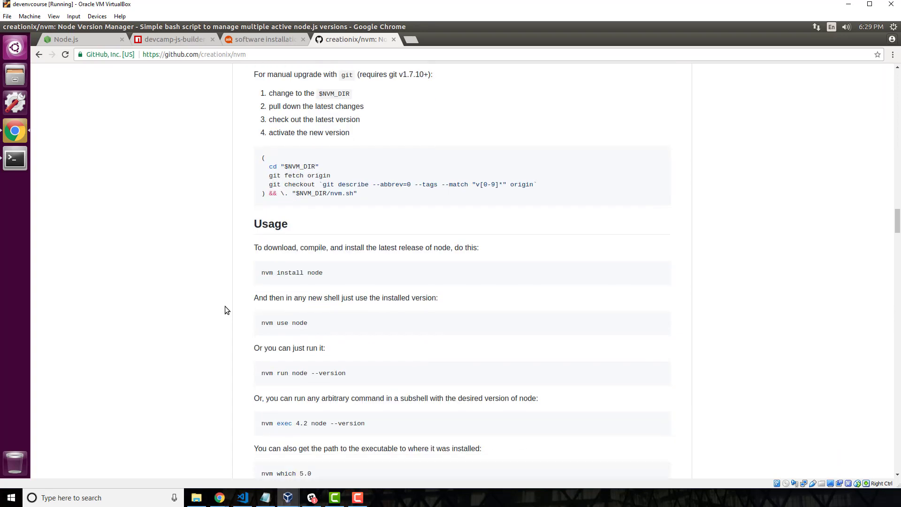
{"action": "scroll", "scroll_direction": "down", "scroll_amount": 3}
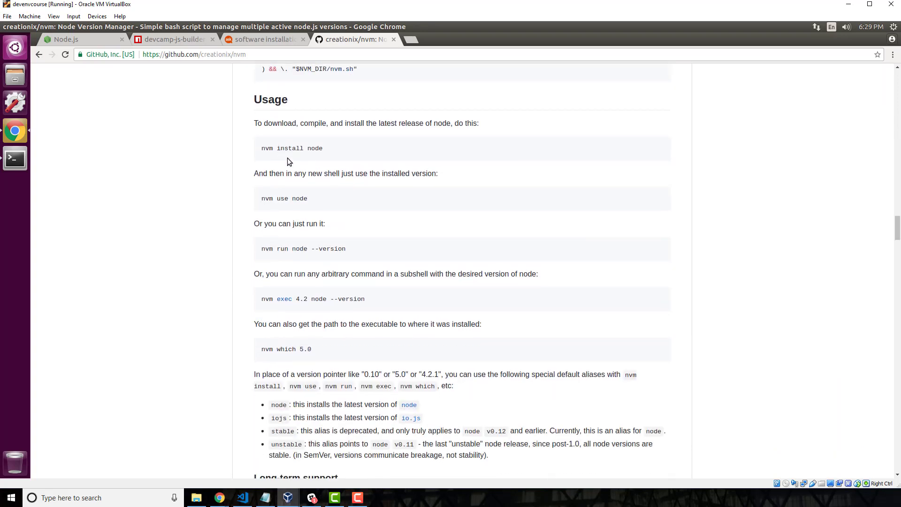
{"action": "mouse_move", "coordinate": [284, 149]}
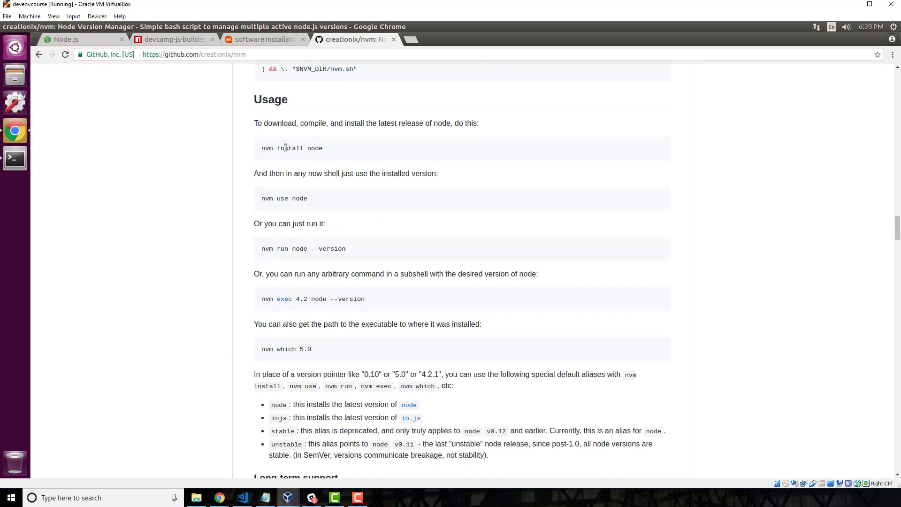
{"action": "mouse_move", "coordinate": [133, 191]}
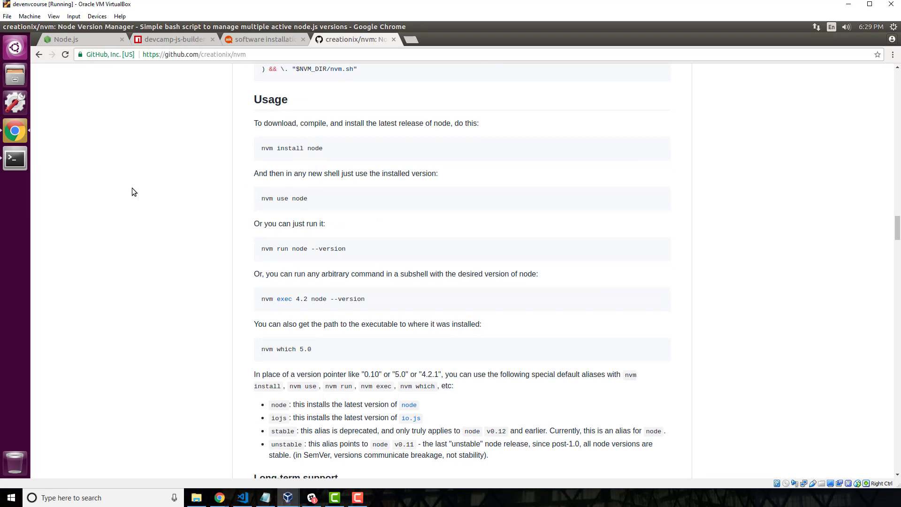
{"action": "left_click", "coordinate": [15, 158]}
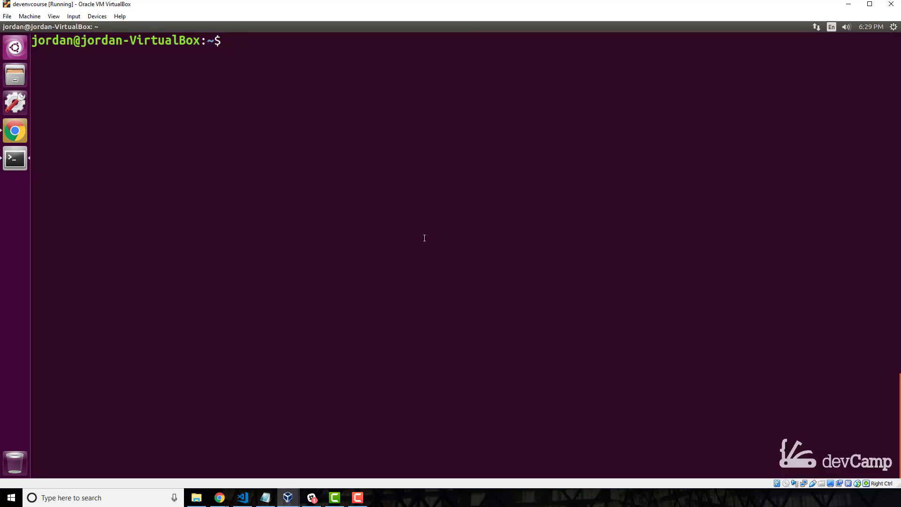
Run 'nvm install node' to install the latest Node.js (v9.9.0).
{"action": "type", "text": "nvm ins"}
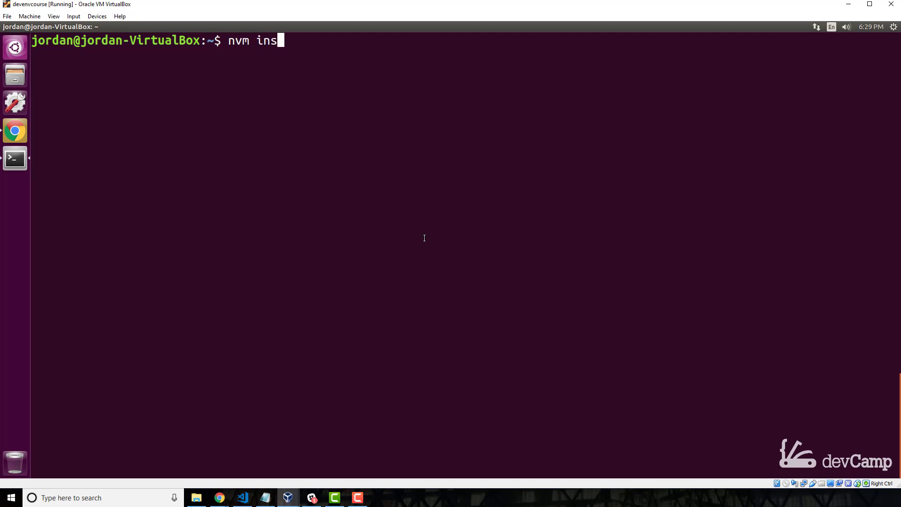
{"action": "type", "text": "tall node"}
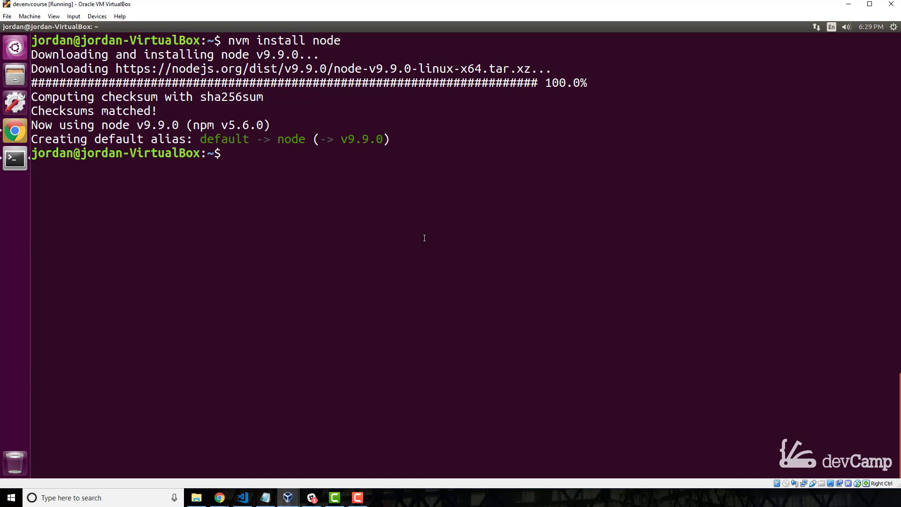
Check the installed versions with 'node -v' and 'npm -v' (npm 5.6.0).
{"action": "type", "text": "node -v"}
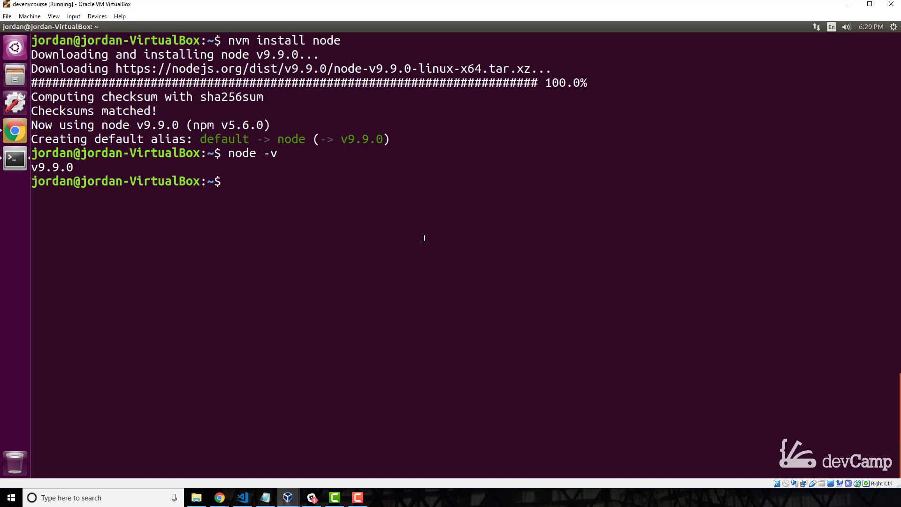
{"action": "type", "text": "np"}
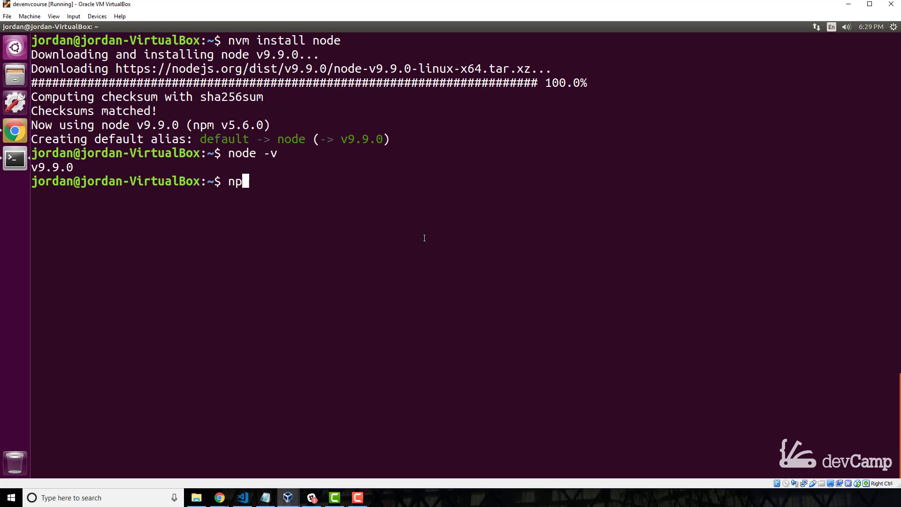
{"action": "type", "text": "m"}
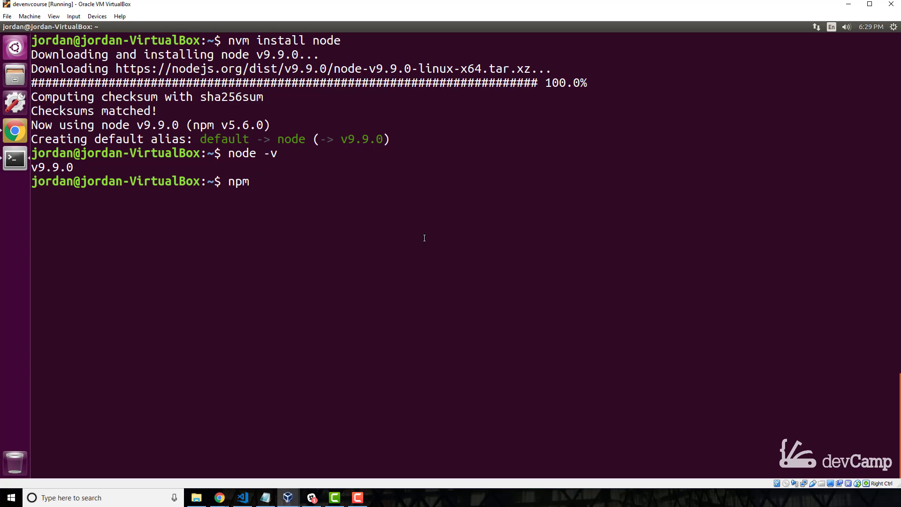
{"action": "type", "text": "-v"}
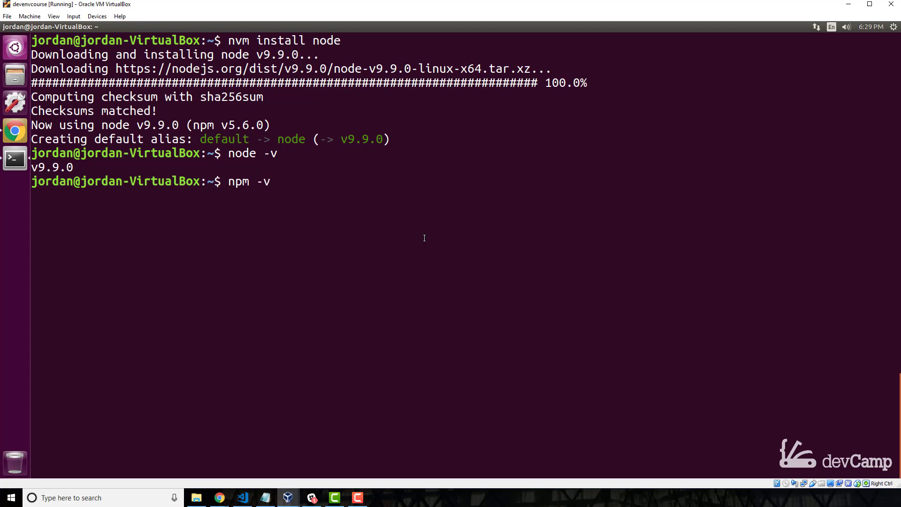
{"action": "key", "text": "Return"}
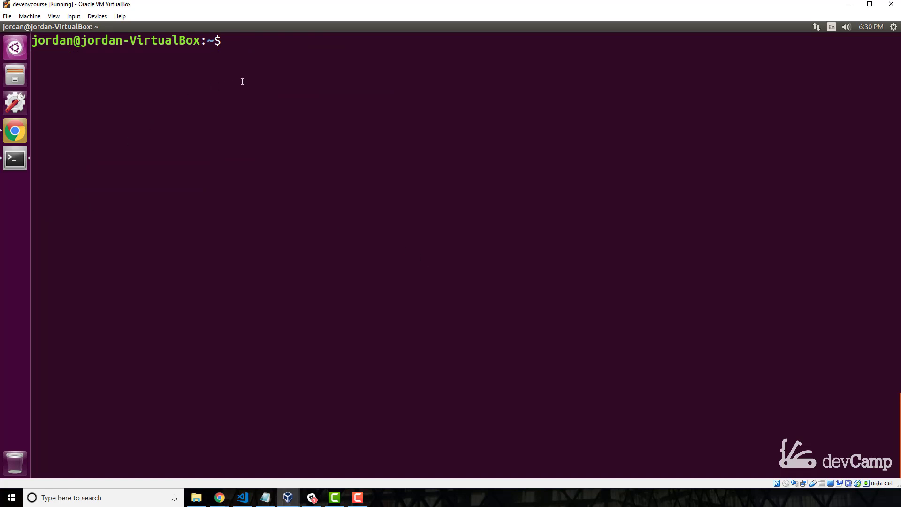
{"action": "mouse_move", "coordinate": [15, 141]}
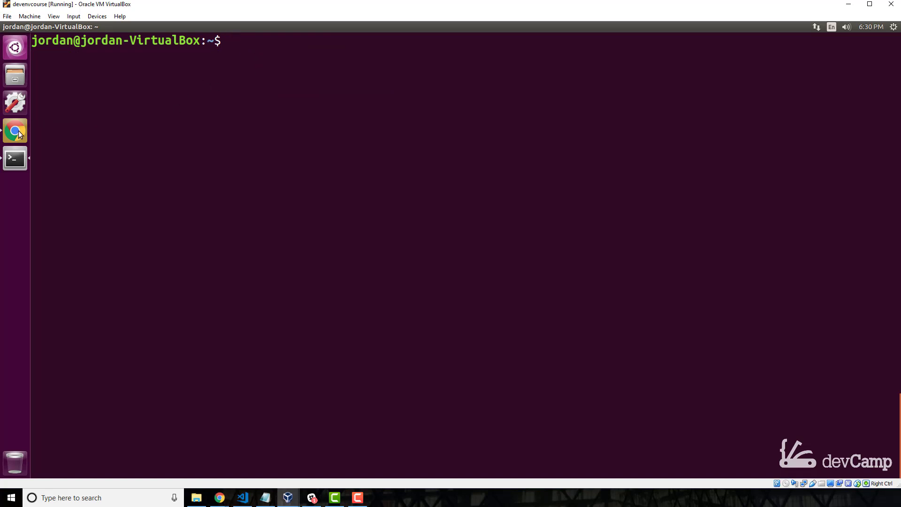
{"action": "left_click", "coordinate": [13, 133]}
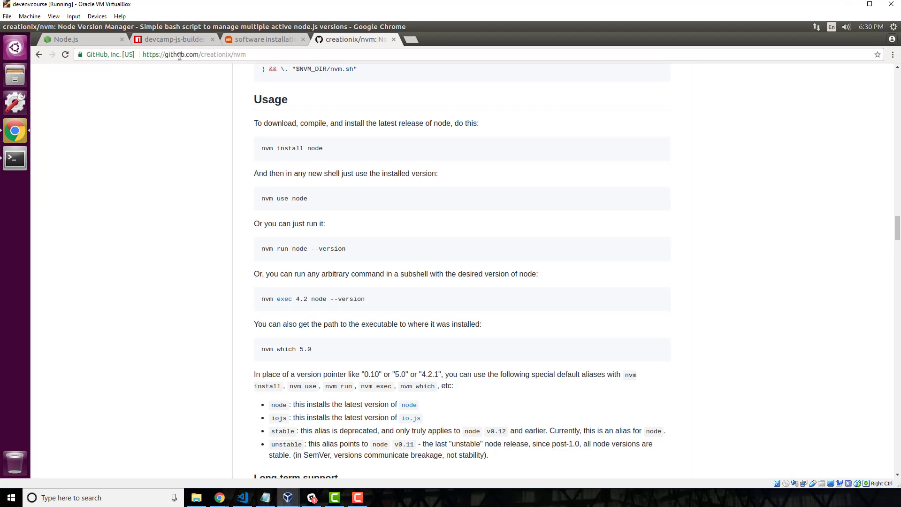
{"action": "left_click", "coordinate": [171, 39]}
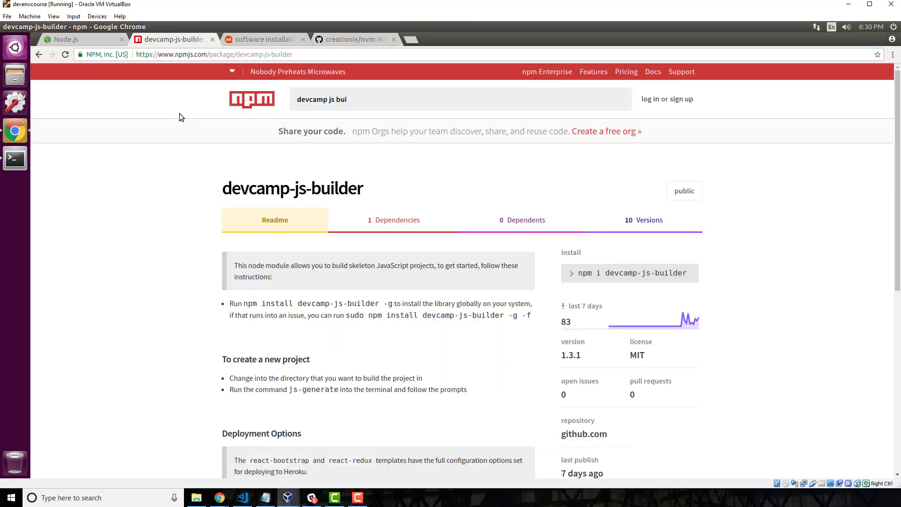
{"action": "mouse_move", "coordinate": [451, 192]}
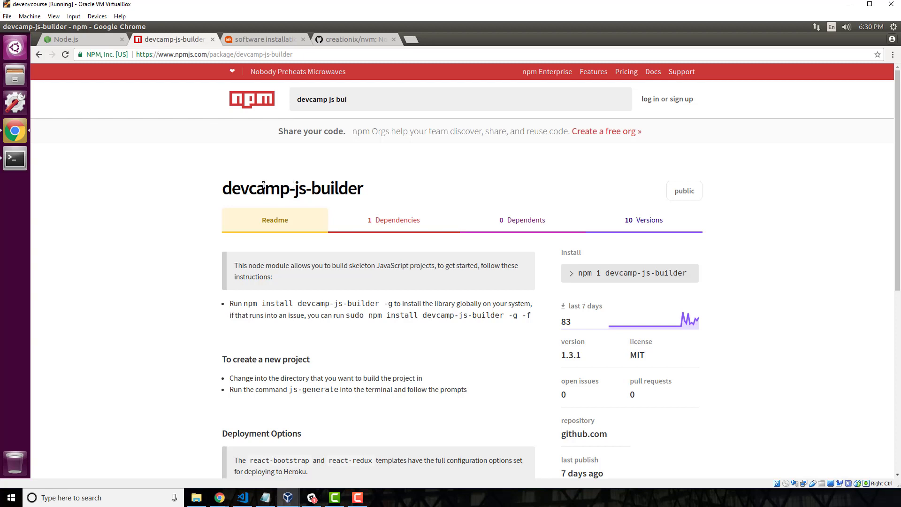
{"action": "mouse_move", "coordinate": [347, 194]}
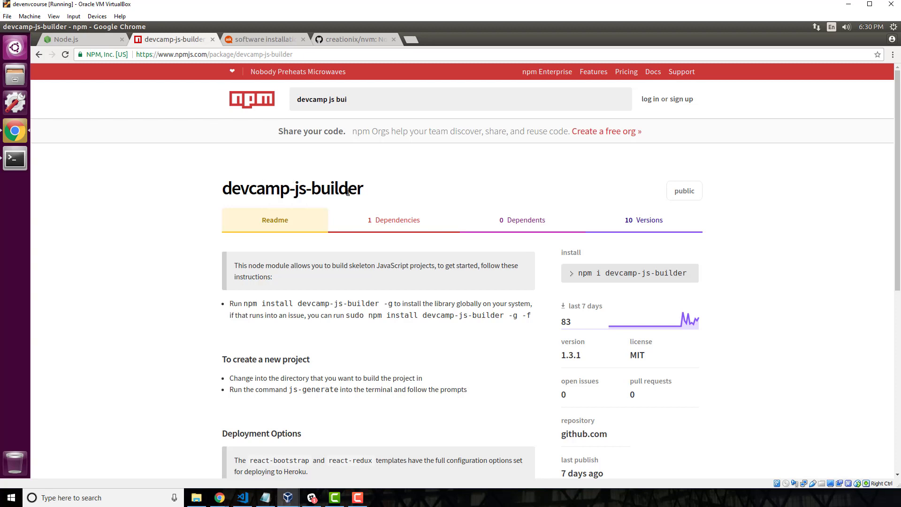
{"action": "mouse_move", "coordinate": [322, 188]}
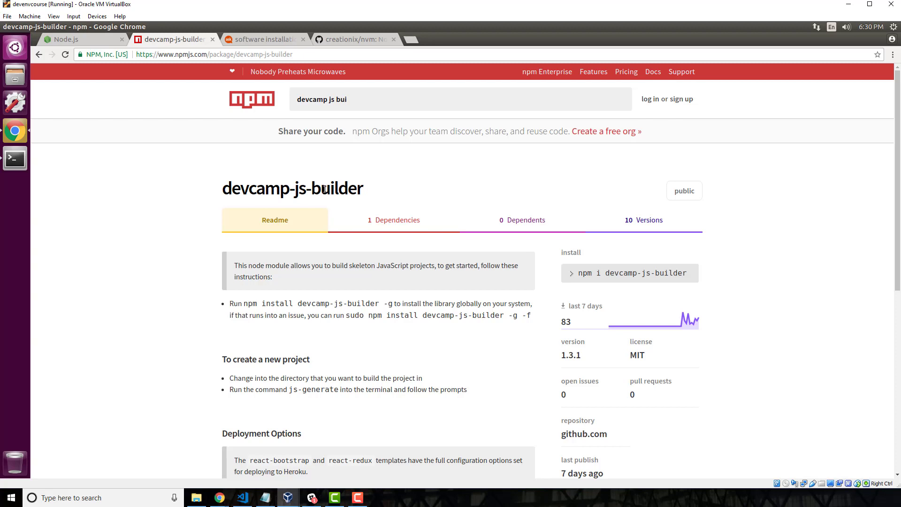
{"action": "mouse_move", "coordinate": [614, 244]}
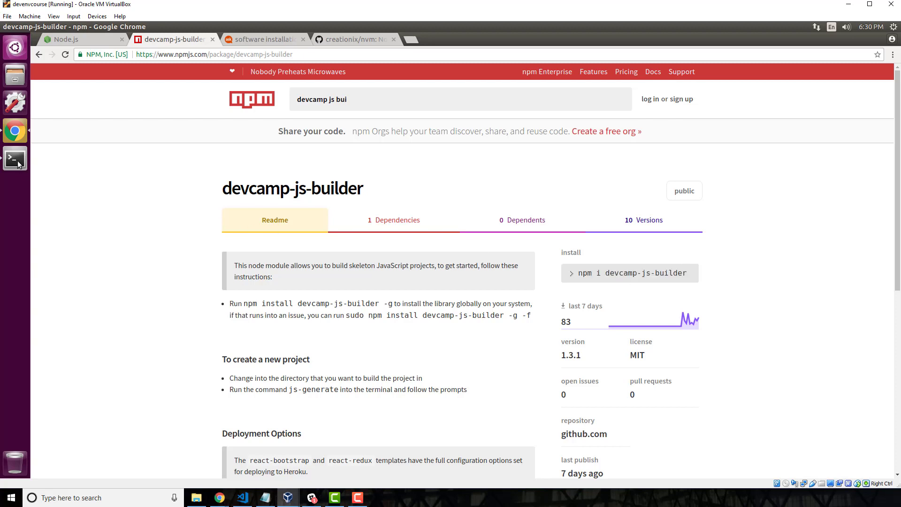
{"action": "left_click", "coordinate": [15, 157]}
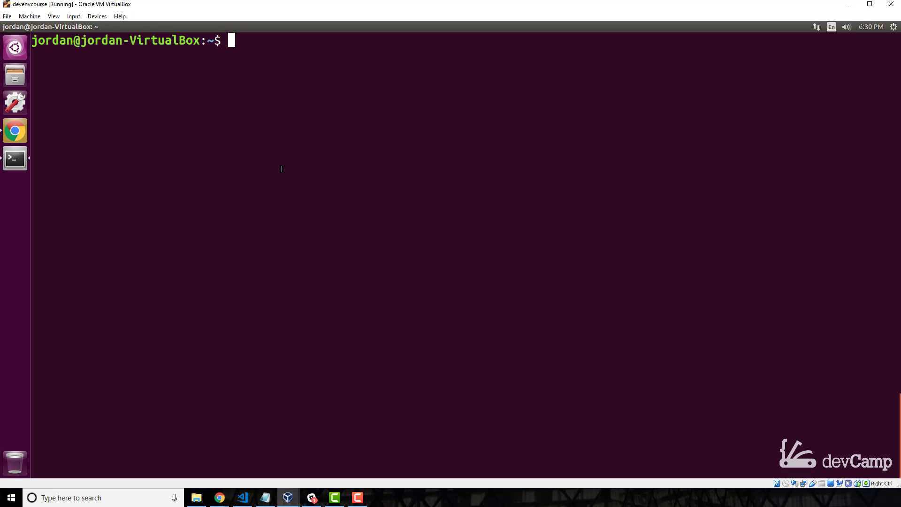
Run 'npm i -g devcamp-js-builder' to install devcamp-js-builder 1.3.1 globally.
{"action": "type", "text": "npm i devcamp-js-builder"}
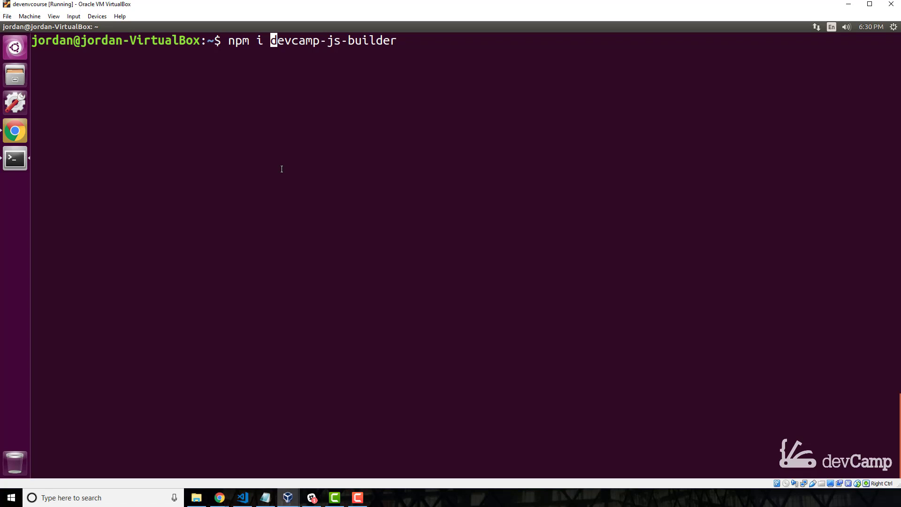
{"action": "type", "text": "-g"}
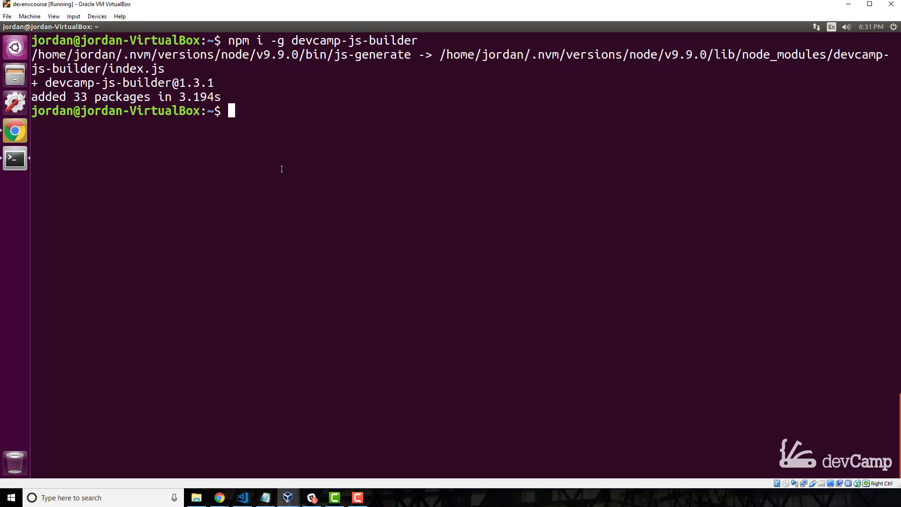
{"action": "type", "text": "j"}
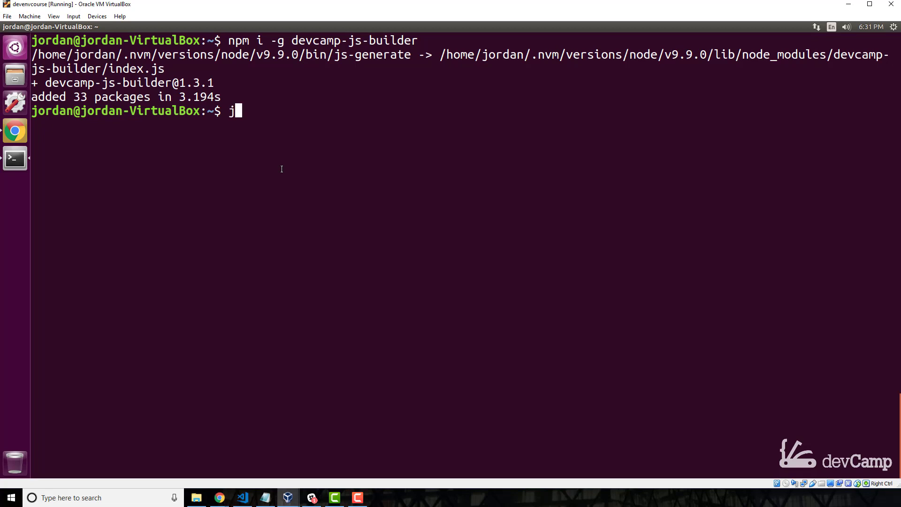
Run 'js-generate', choosing react-redux-router and naming the project ReactTester.
{"action": "type", "text": "s-ge"}
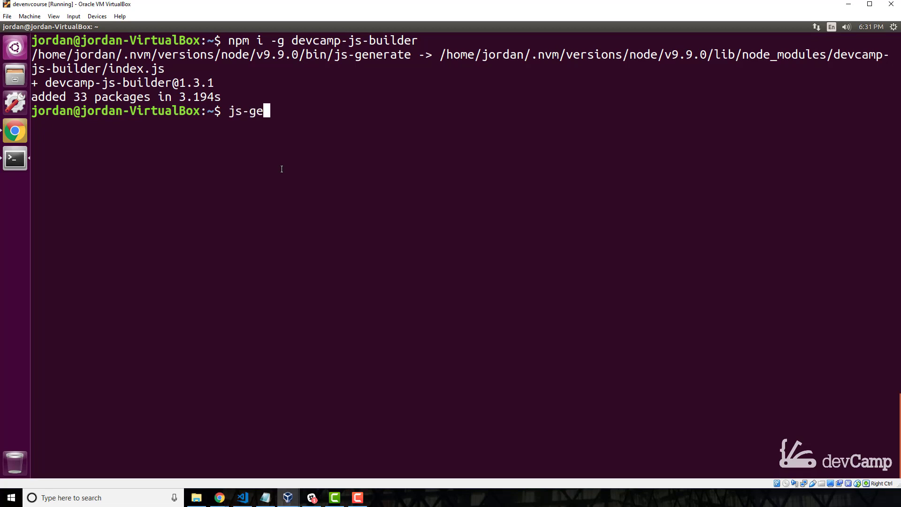
{"action": "type", "text": "nerate"}
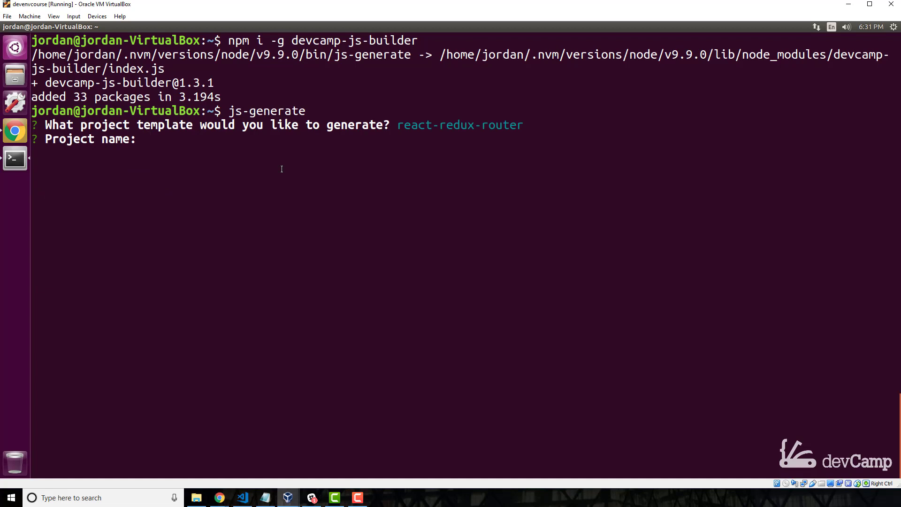
{"action": "type", "text": "R"}
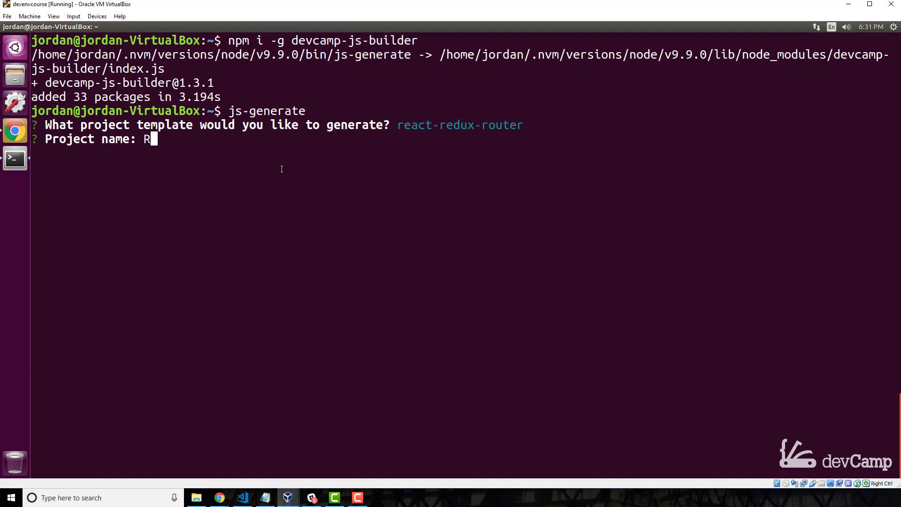
{"action": "type", "text": "eactTester"}
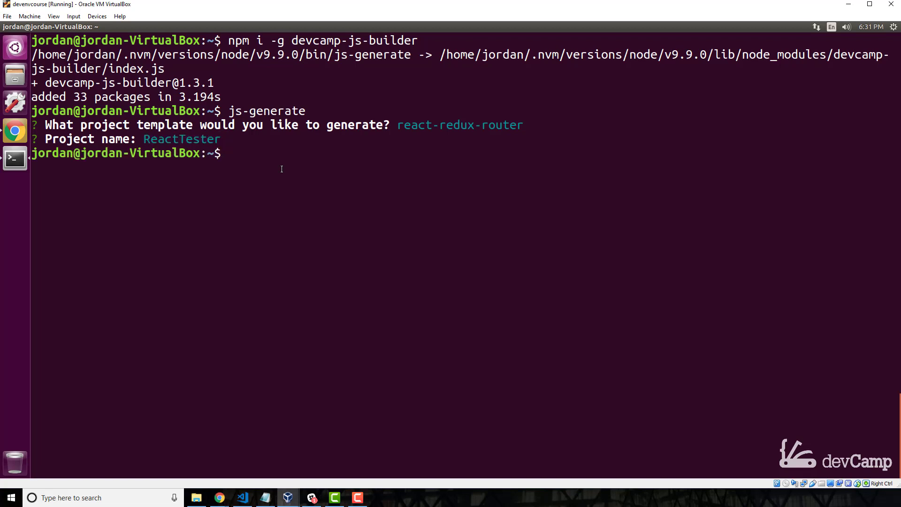
Move into the ReactTester folder with 'cd ReactTester/' and list its contents with 'ls'.
{"action": "type", "text": "cd React"}
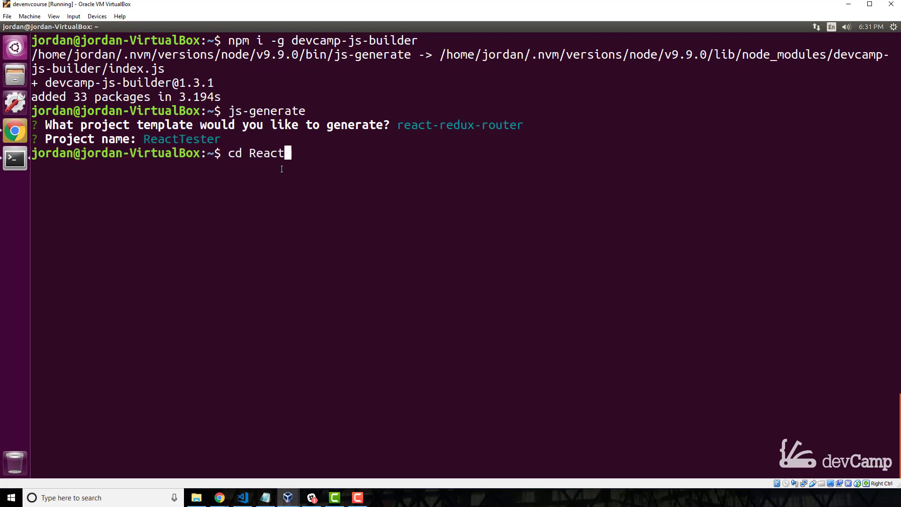
{"action": "key", "text": "Enter"}
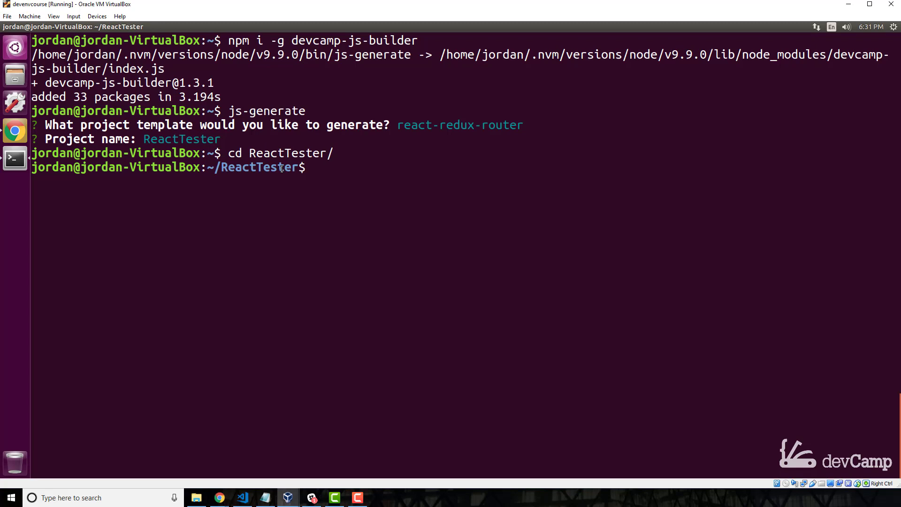
{"action": "type", "text": "ls"}
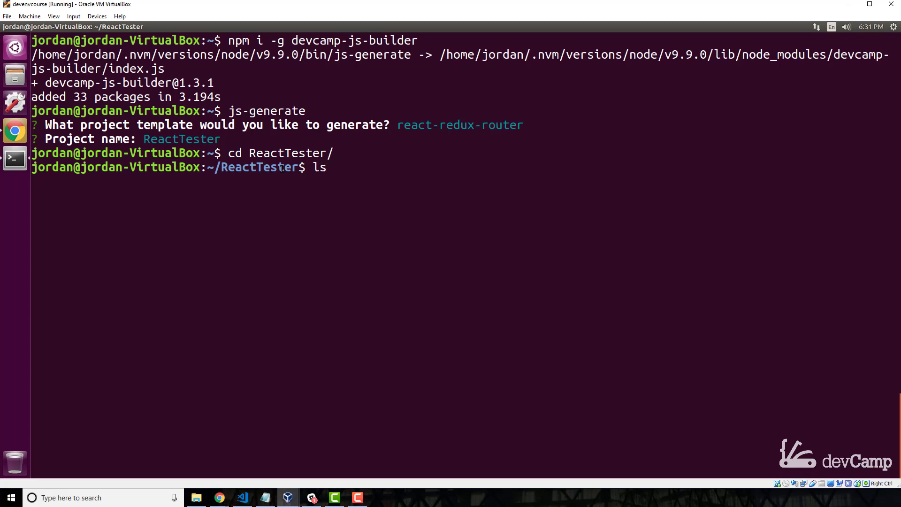